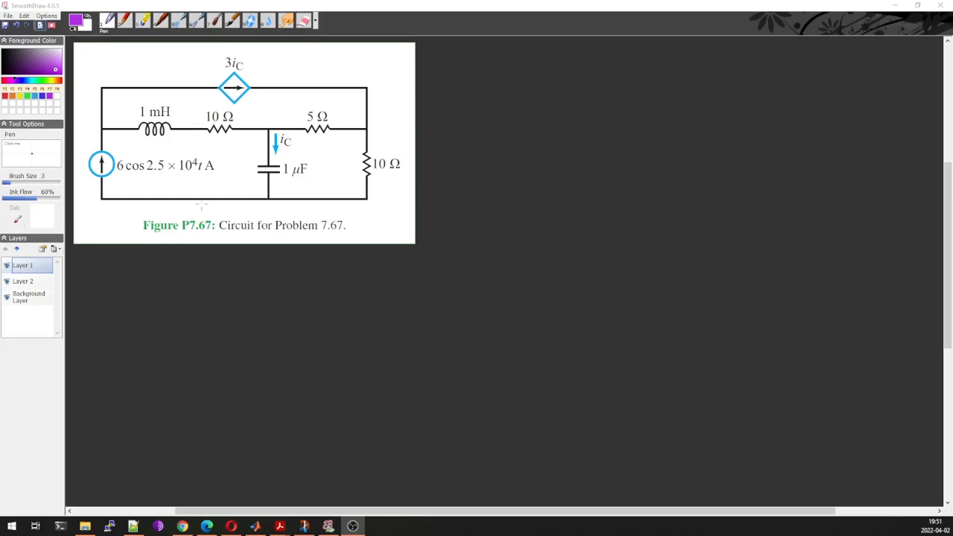
mouse_move(185, 208)
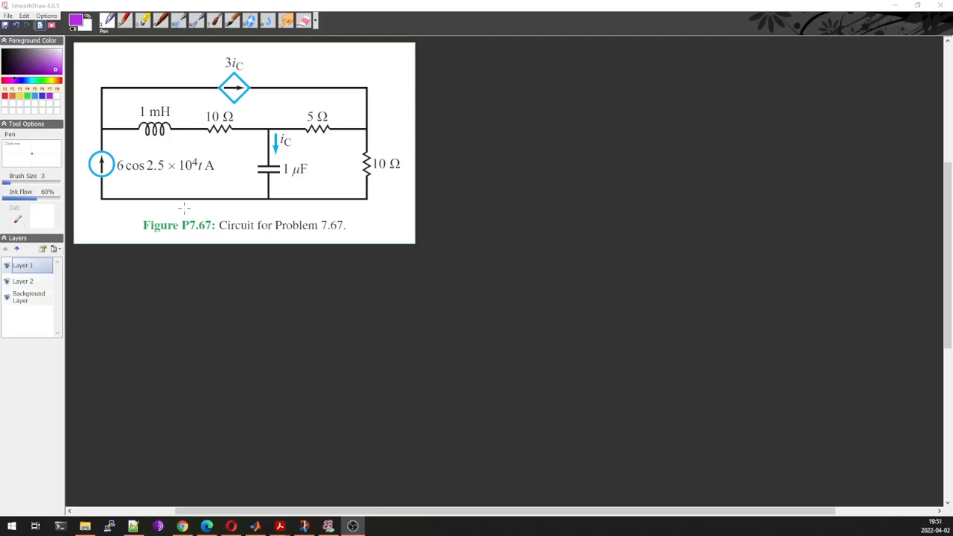
mouse_move(157, 143)
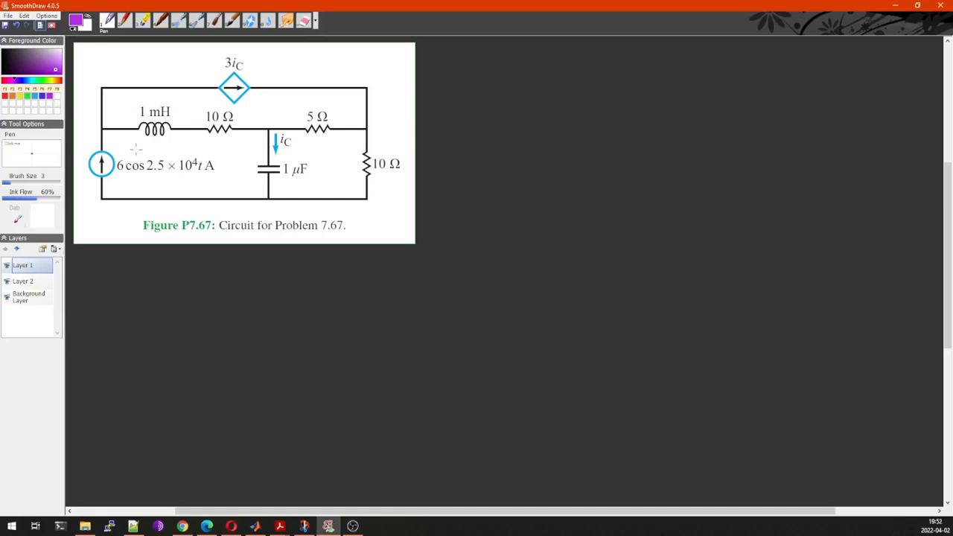
mouse_move(119, 179)
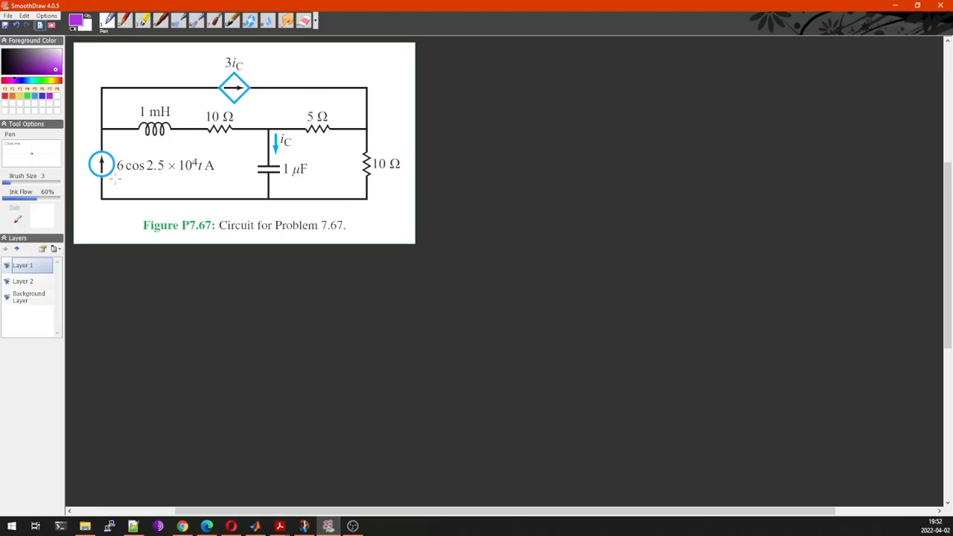
- Label the elements Is, L1, R1, R2, R3 in purple and draw blue loops I1 and I2
click(114, 185)
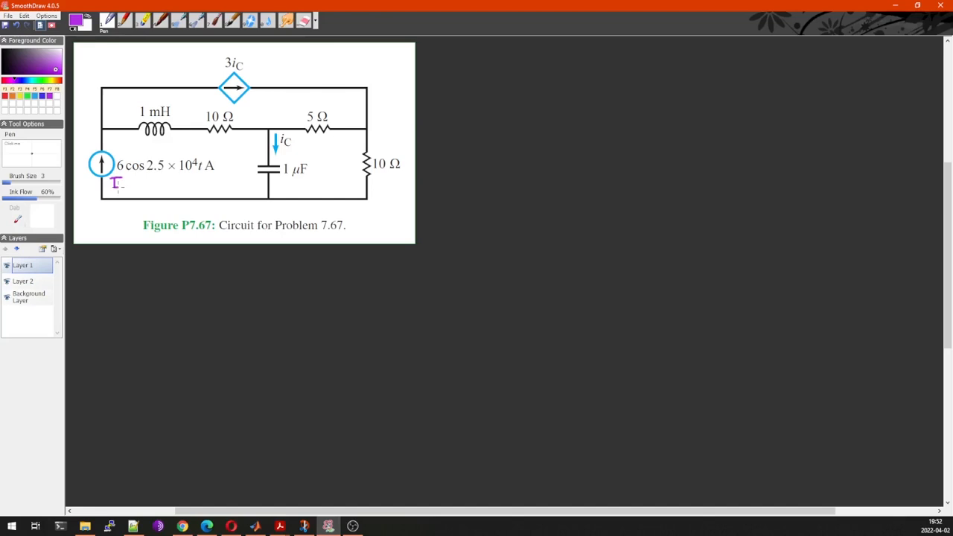
drag(119, 186, 128, 192)
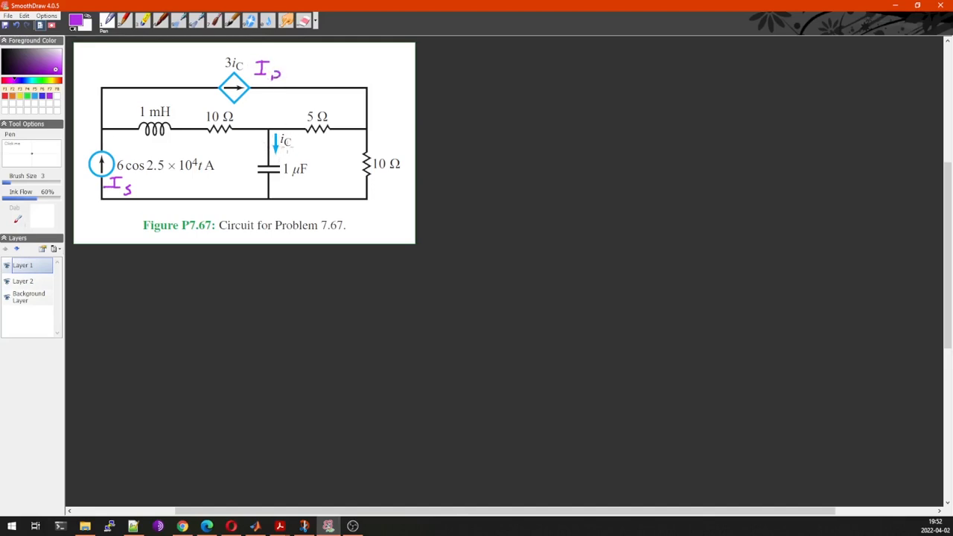
drag(141, 141, 152, 157)
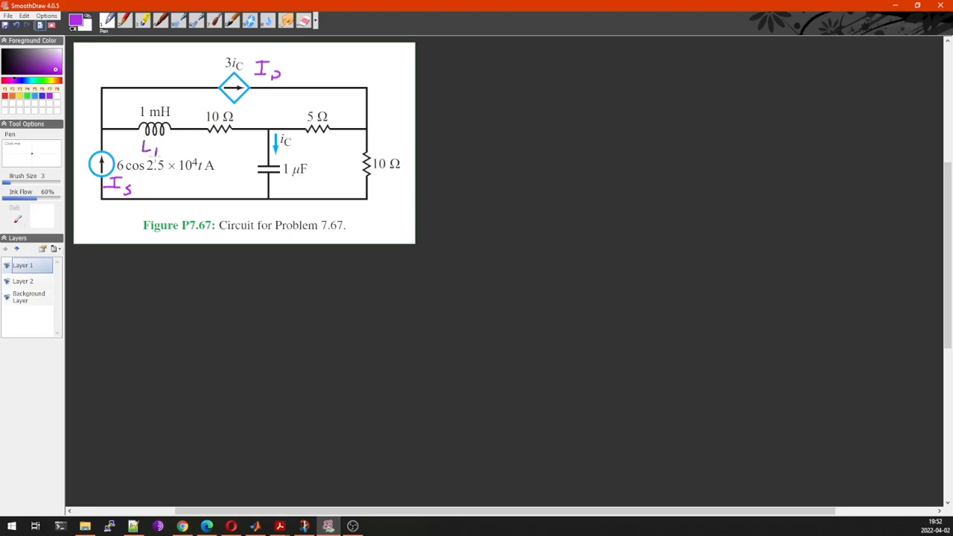
drag(212, 137, 223, 152)
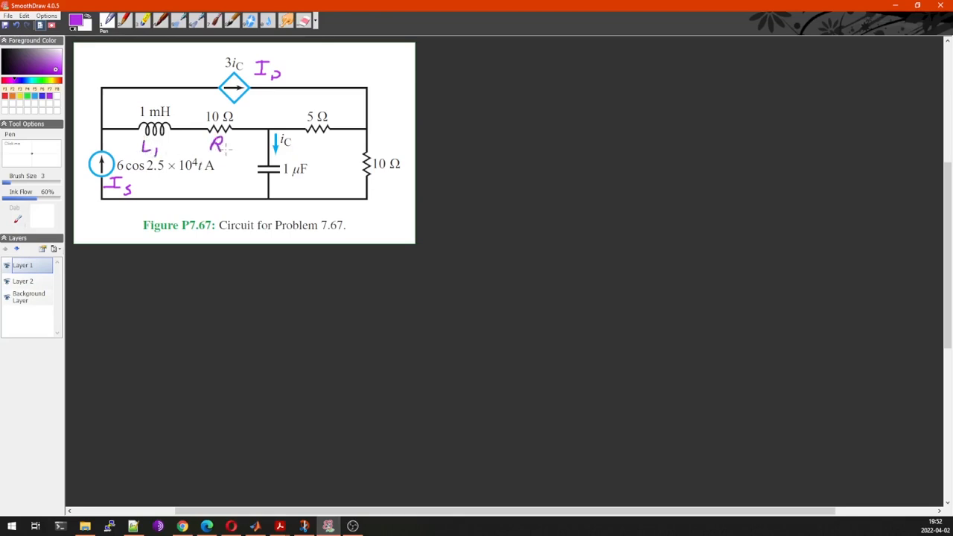
drag(312, 138, 343, 152)
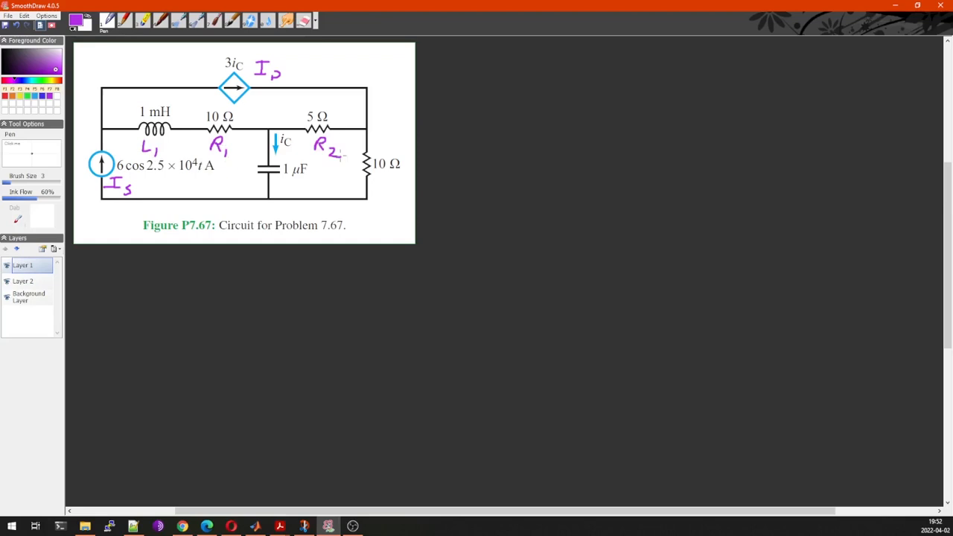
drag(380, 176, 402, 191)
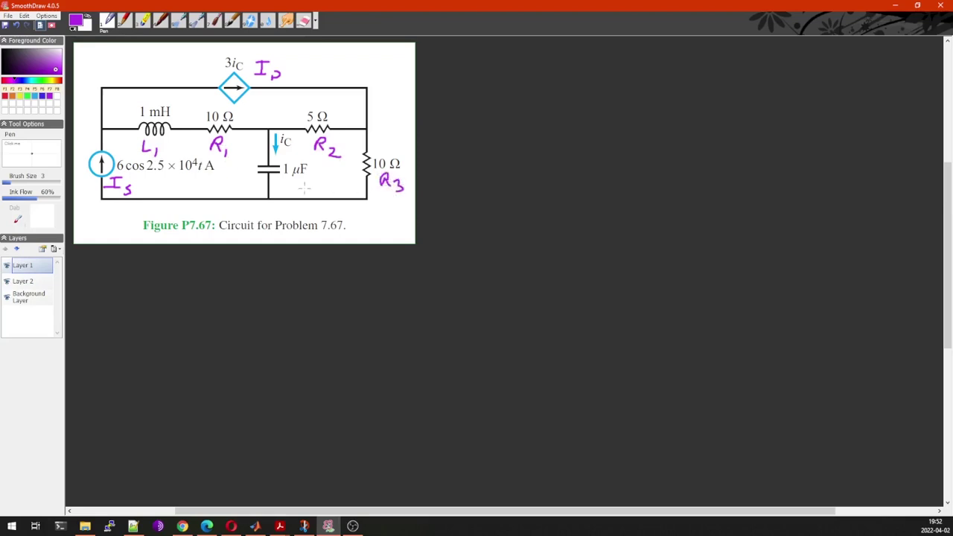
drag(281, 182, 298, 191)
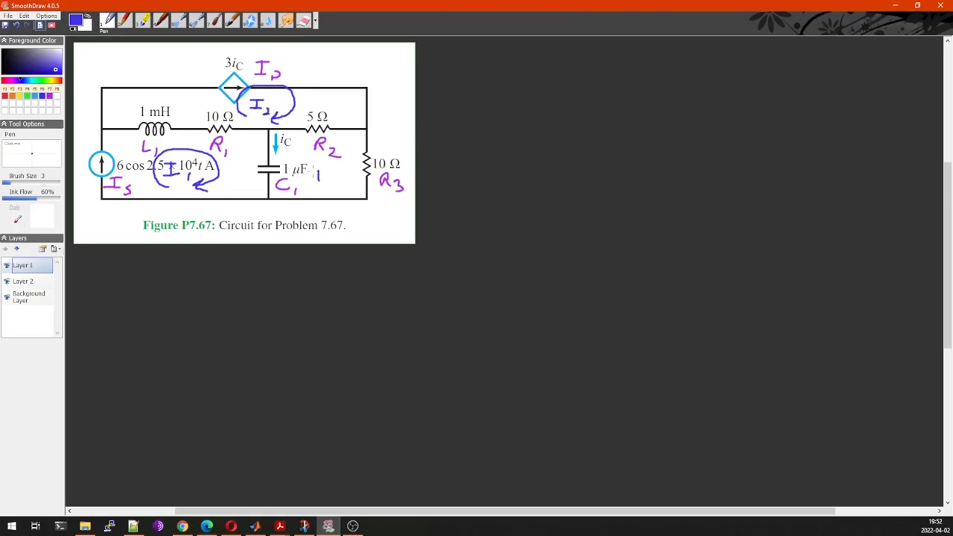
- Write I3 in the right mesh and draw its blue loop arrow around it
drag(313, 167, 335, 182)
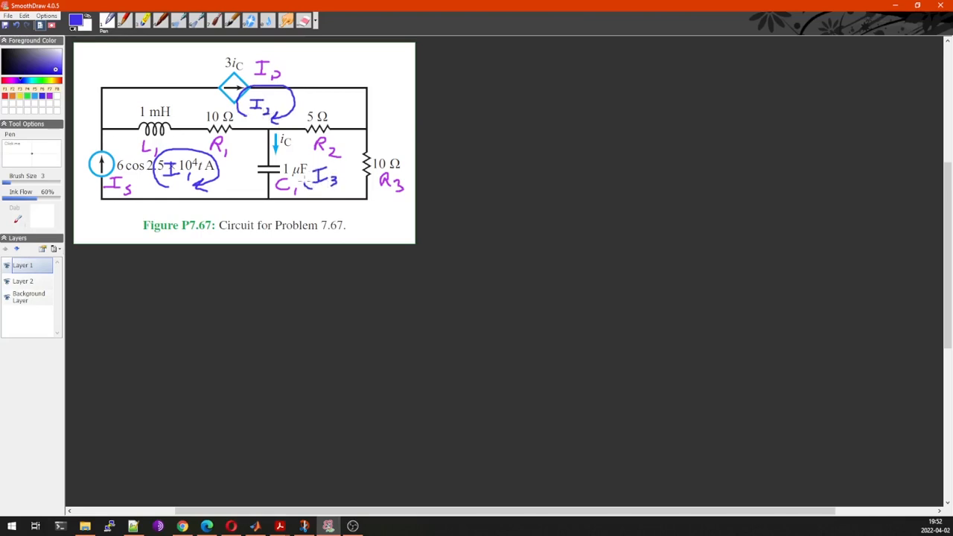
drag(335, 156, 328, 191)
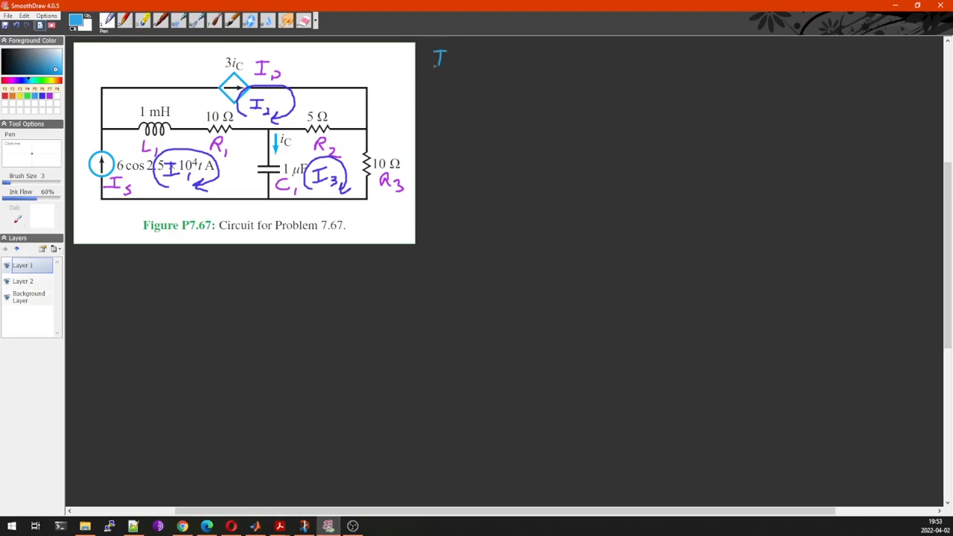
- Write Is = 6 cos(2.5·10⁴t + 0) beside the circuit and underline the 6 in red
drag(447, 67, 474, 60)
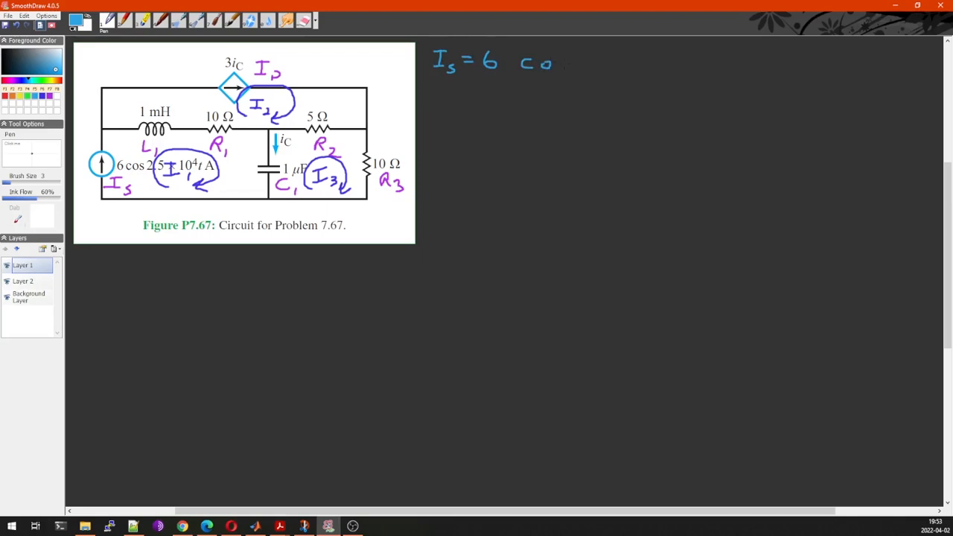
drag(578, 53, 578, 71)
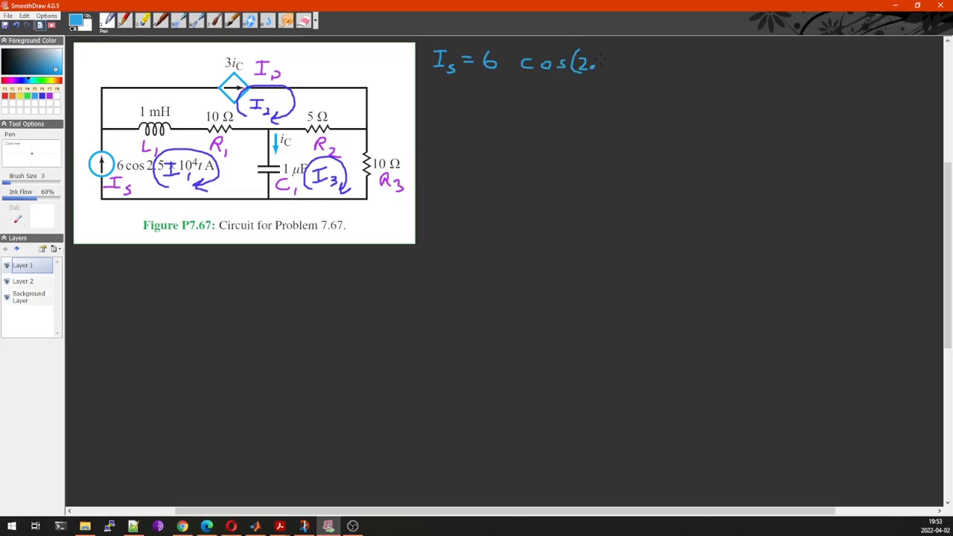
drag(596, 63, 623, 62)
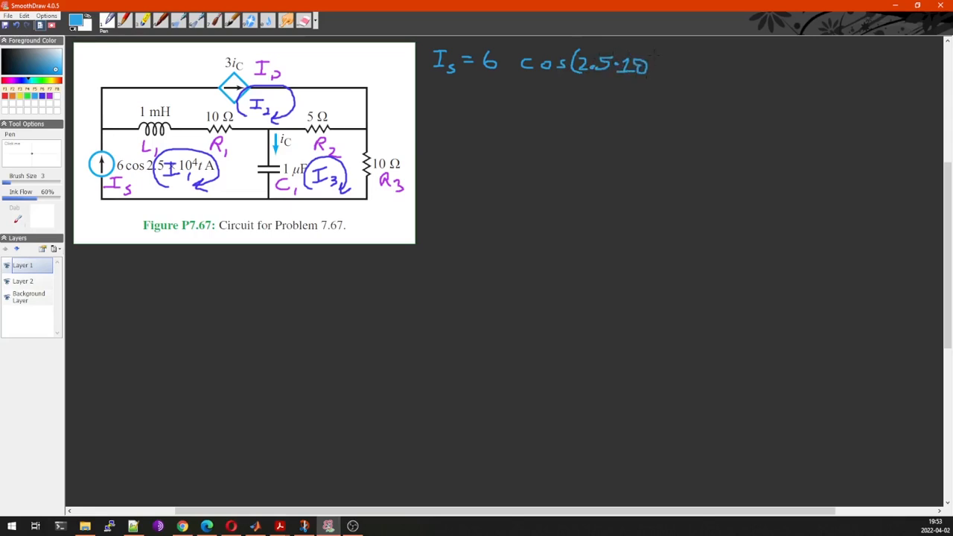
drag(654, 72, 668, 57)
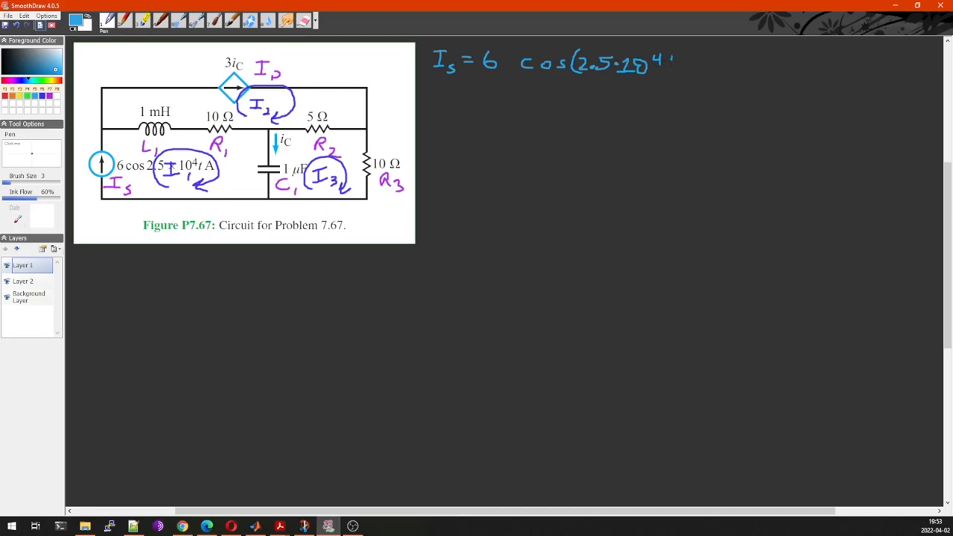
drag(670, 63, 697, 63)
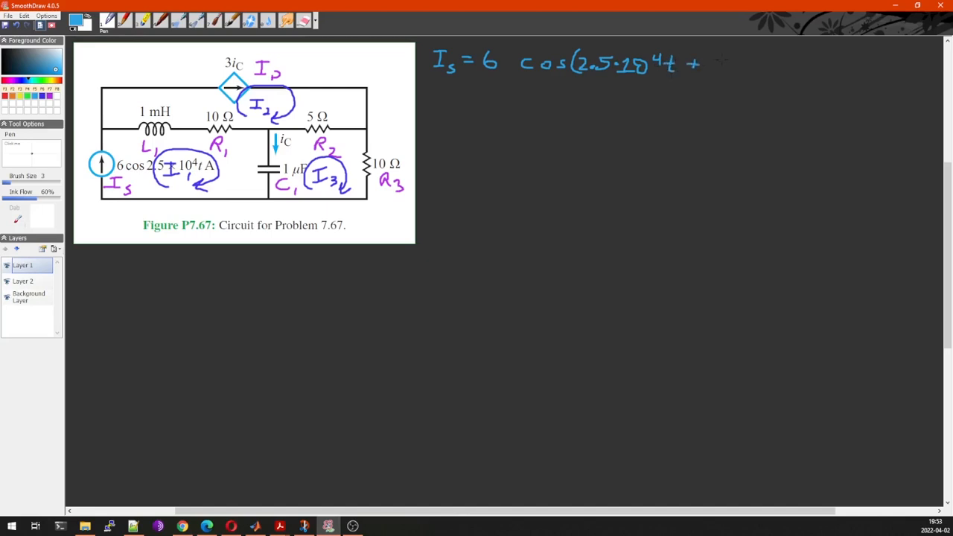
drag(715, 63, 738, 62)
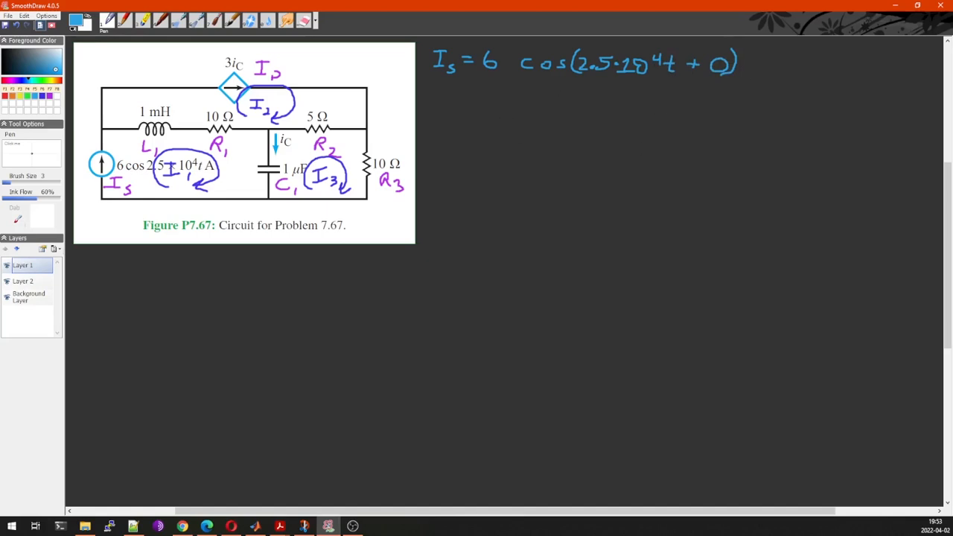
drag(480, 75, 500, 75)
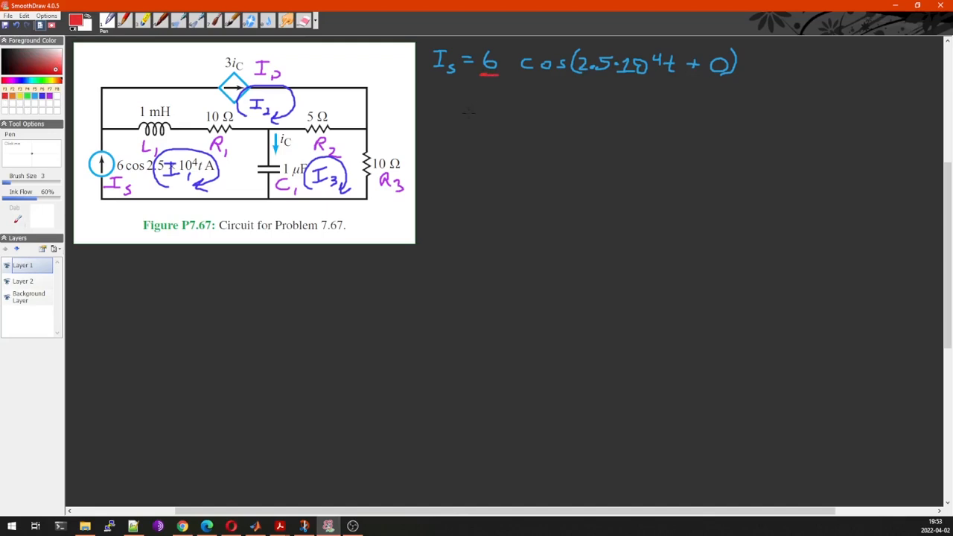
- Write the amplitude 6, underline the 2.5·10⁴ term and write ω = 2.5·10⁴ below
drag(432, 93, 446, 107)
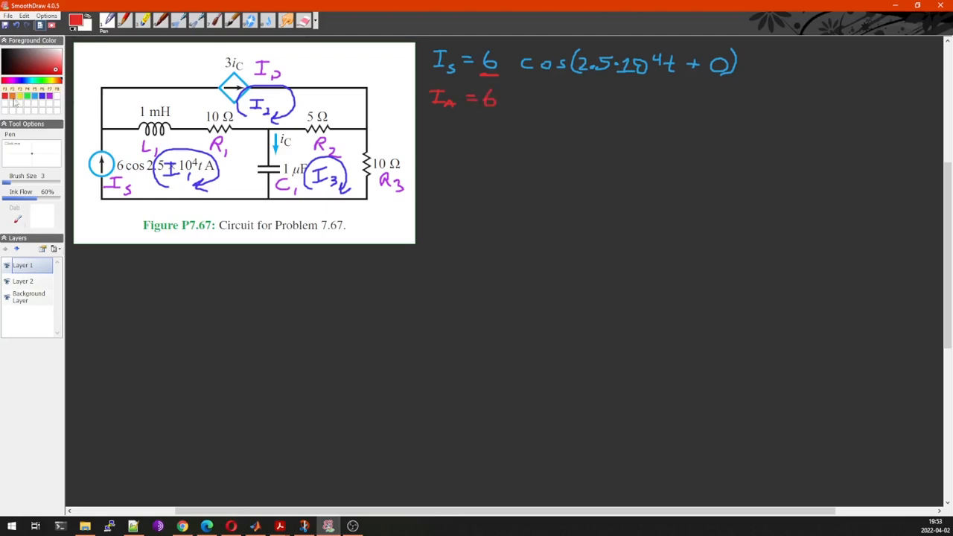
drag(580, 65, 657, 66)
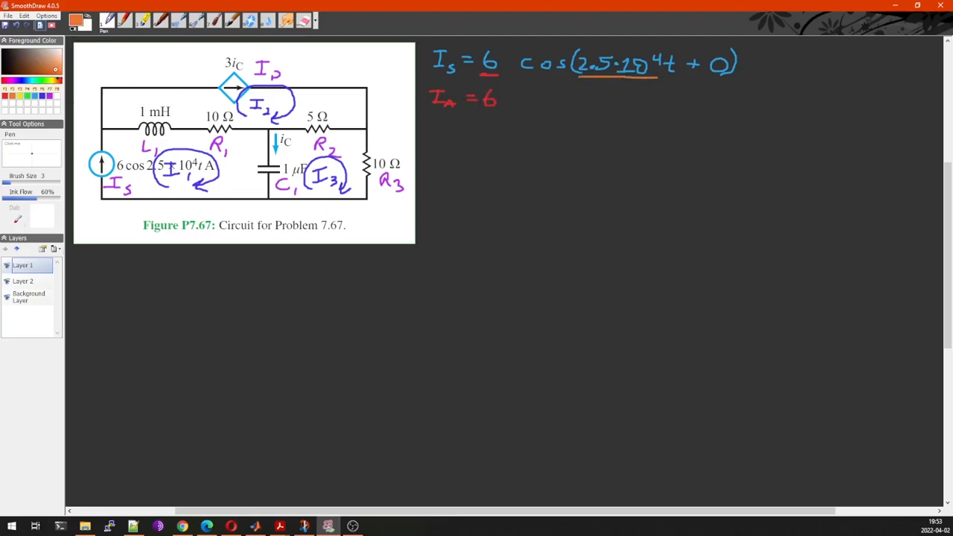
drag(435, 111, 435, 126)
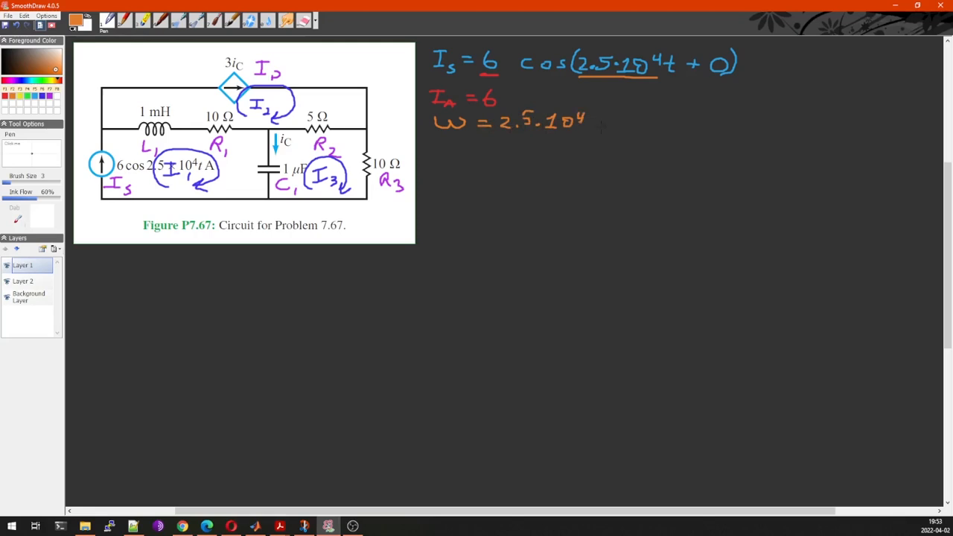
- Underline the phase 0 in yellow and write φ = 0 beneath ω
drag(439, 142, 447, 151)
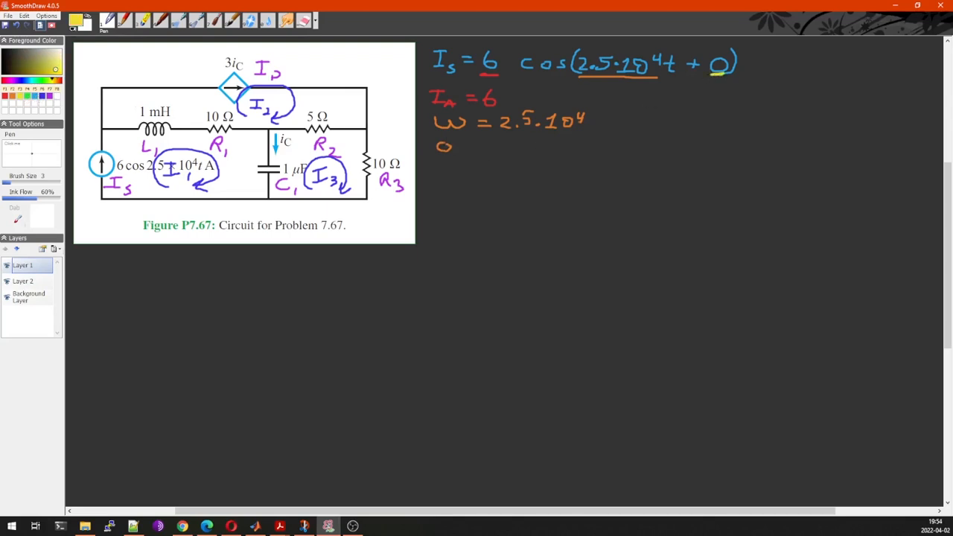
drag(444, 137, 444, 155)
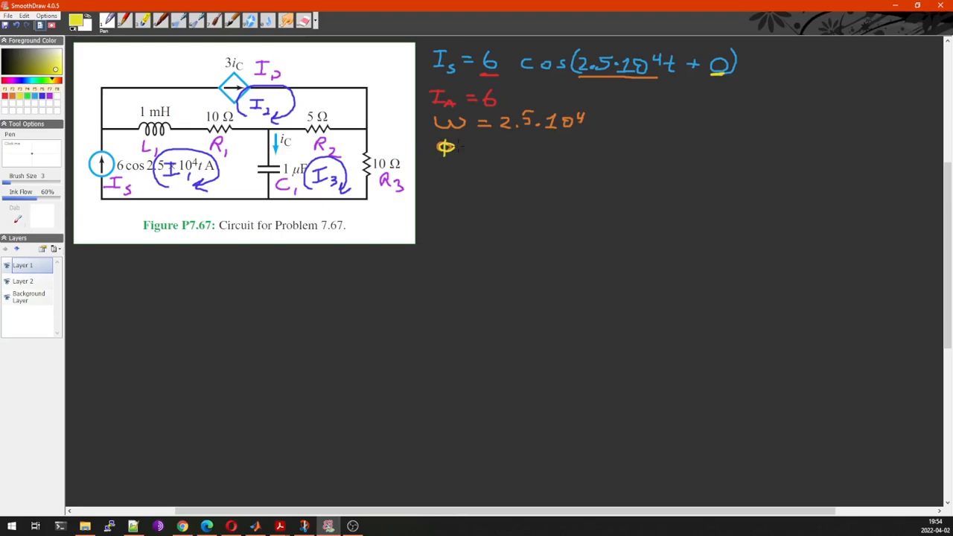
drag(464, 148, 510, 148)
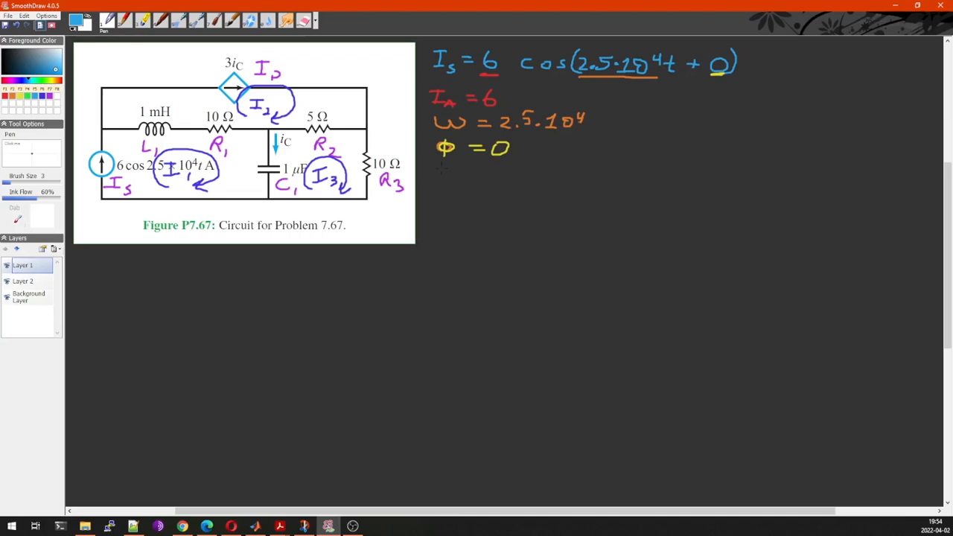
- Write the source in phasor form as 6A ∠ 0° beneath φ = 0
drag(450, 179, 460, 170)
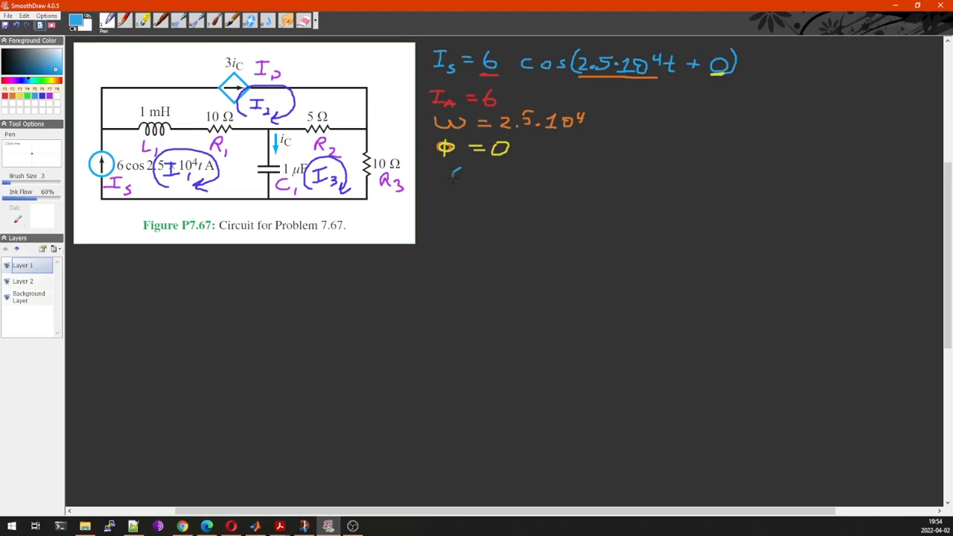
drag(450, 181, 489, 171)
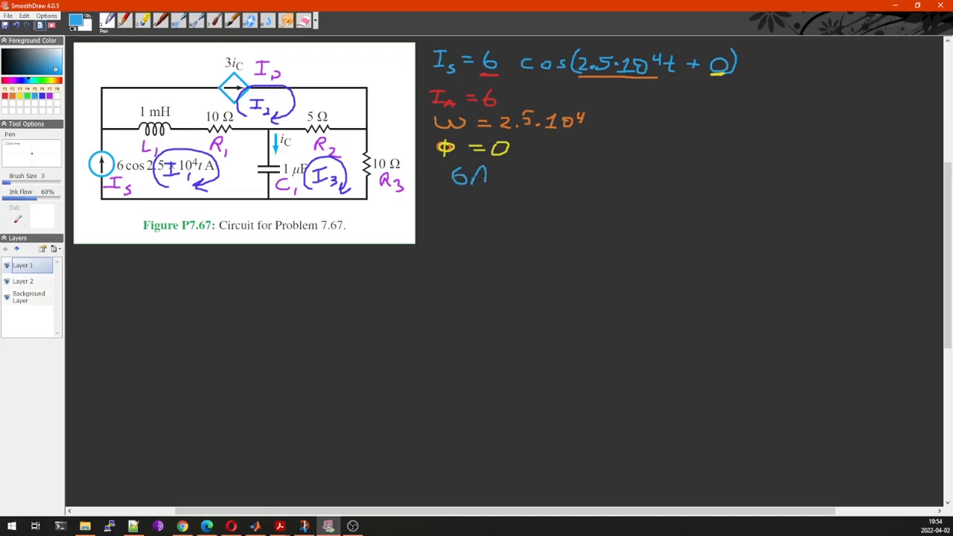
drag(506, 181, 524, 172)
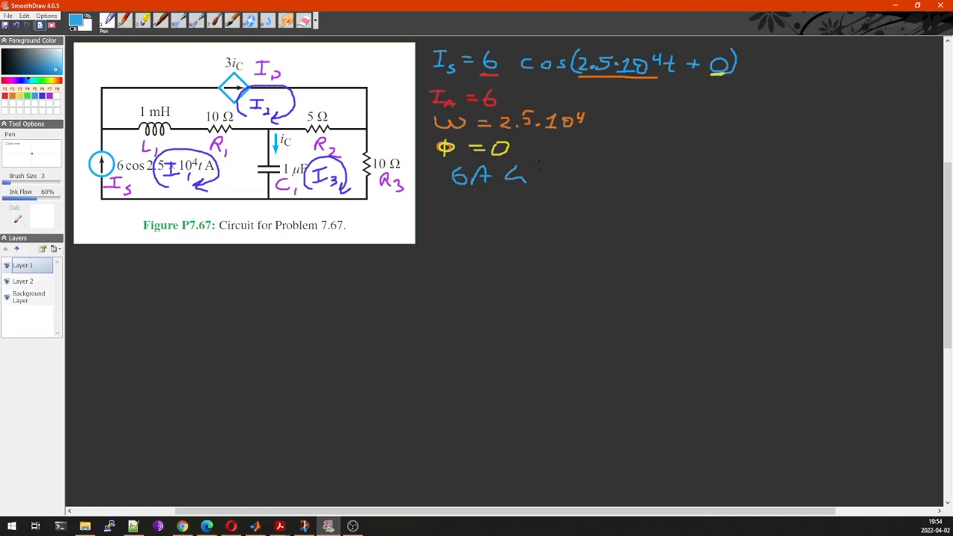
drag(539, 176, 573, 167)
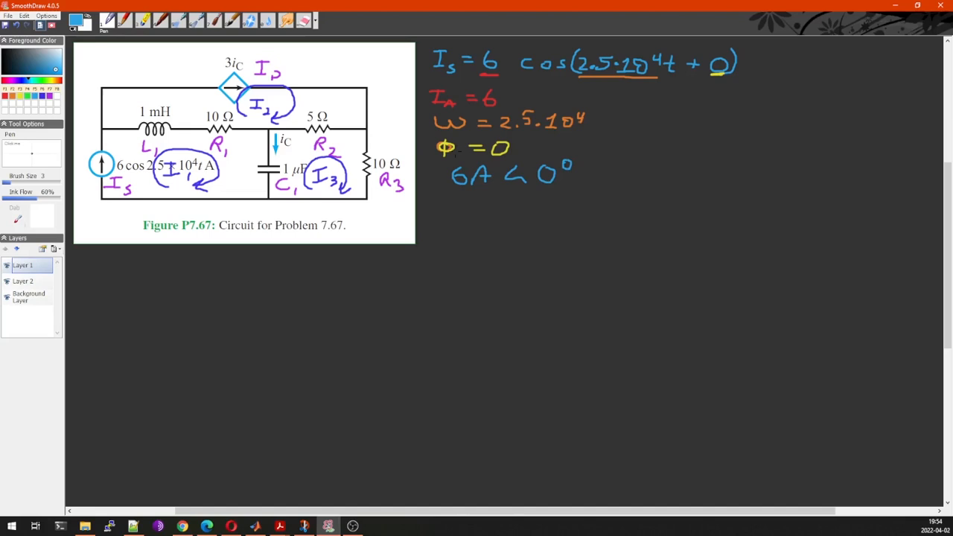
mouse_move(225, 184)
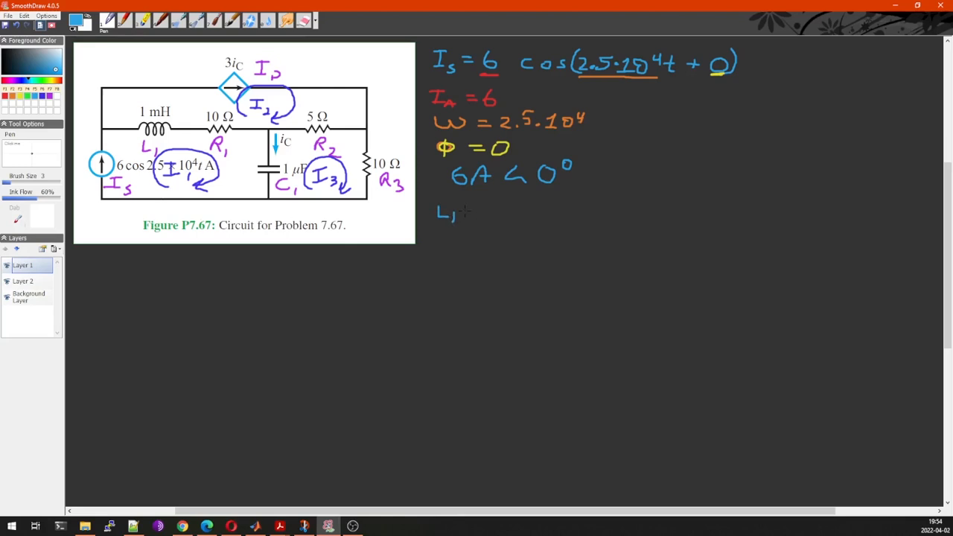
- Write the inductor impedance ZL = ω·L1·1j
drag(465, 214, 482, 215)
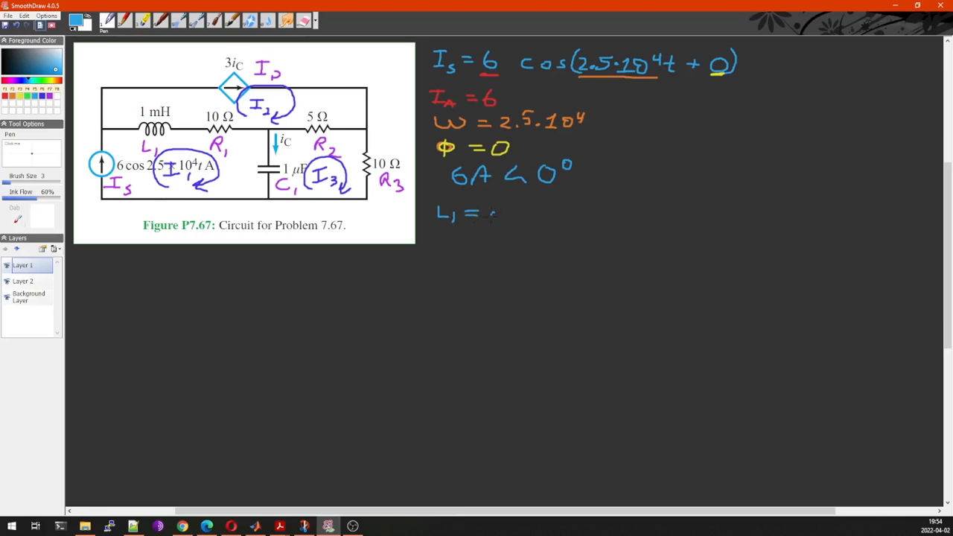
drag(492, 220, 510, 216)
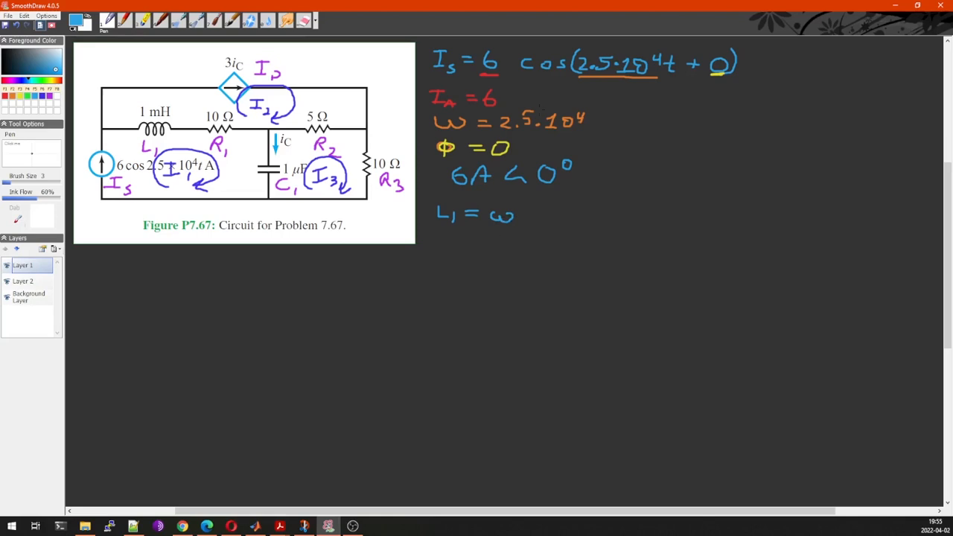
mouse_move(531, 236)
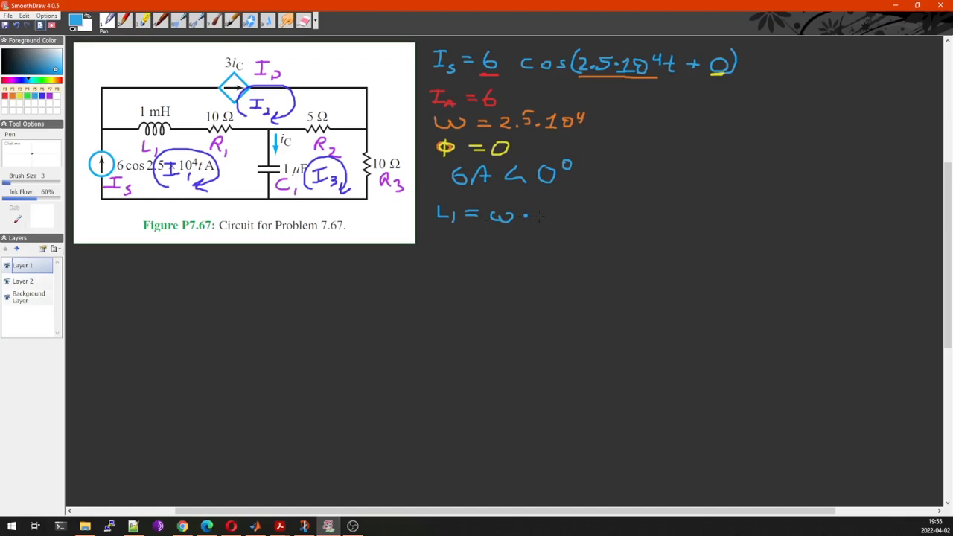
drag(537, 208, 548, 224)
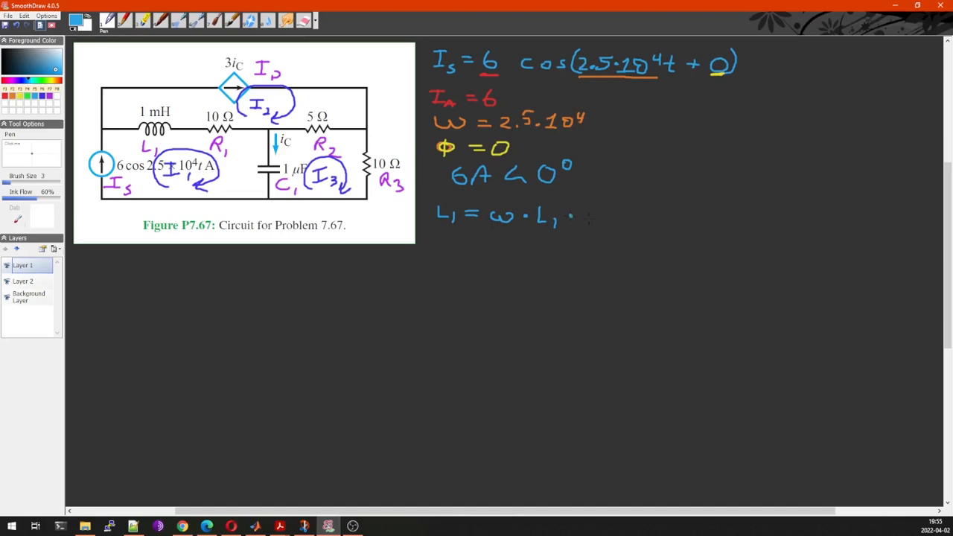
drag(581, 209, 604, 231)
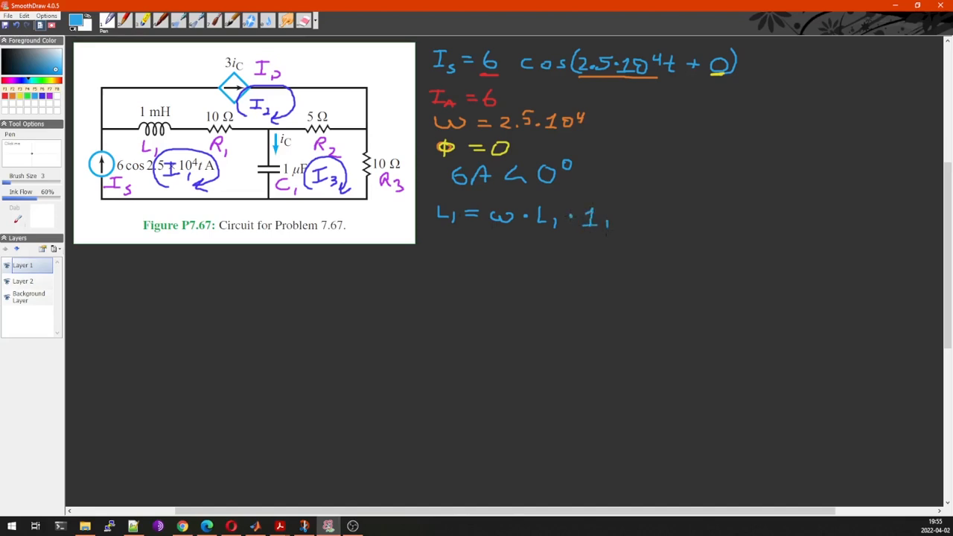
drag(608, 218, 605, 235)
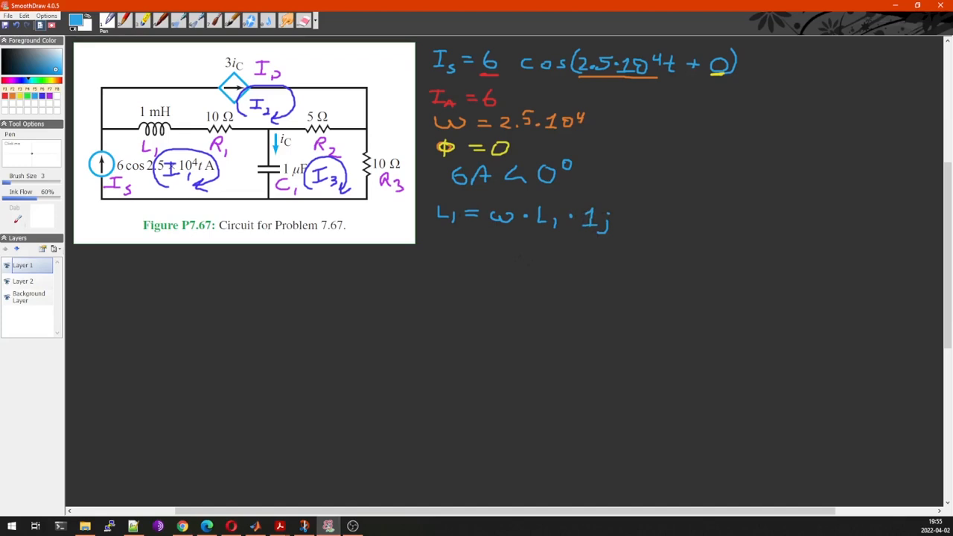
drag(438, 242, 447, 256)
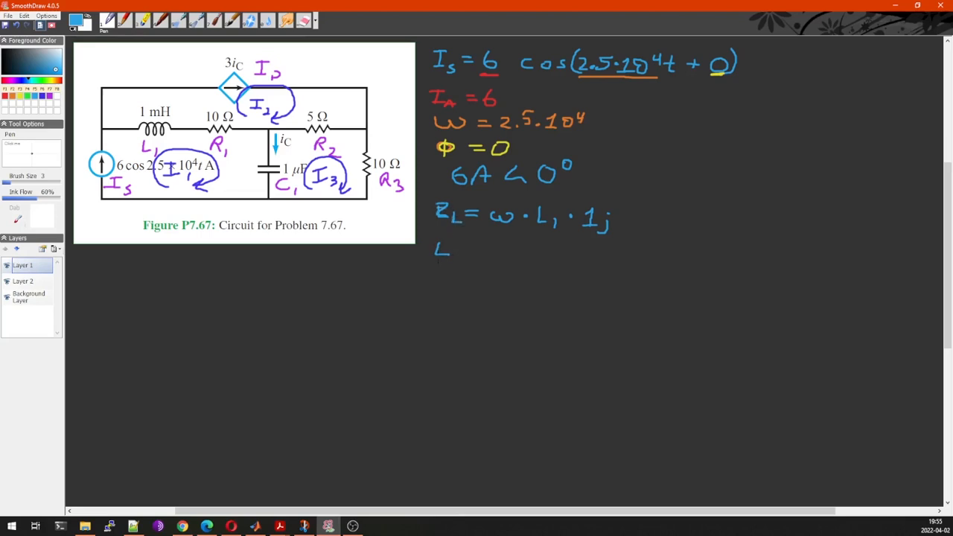
- Write the capacitor impedance ZC = −1/(ω·C1)·1j on the next line
drag(438, 239, 447, 257)
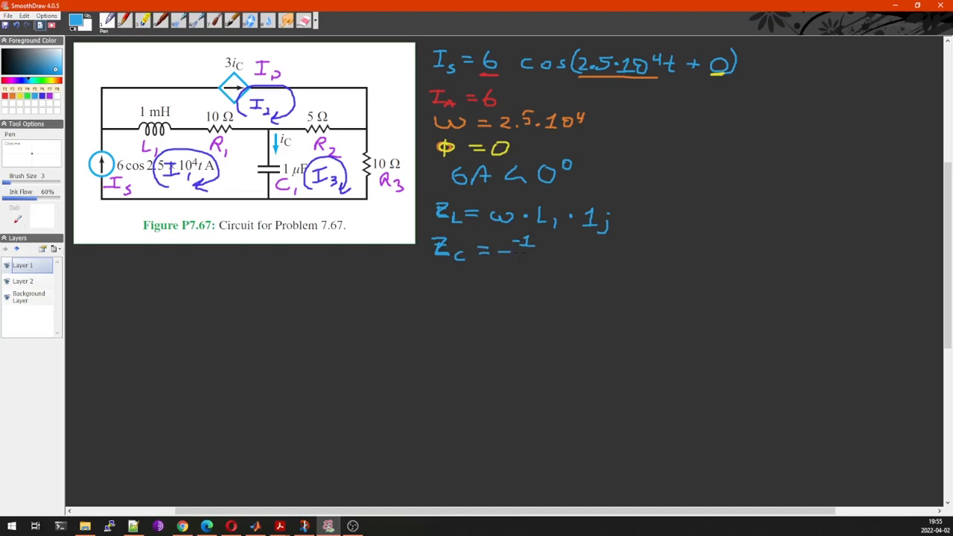
drag(514, 257, 544, 265)
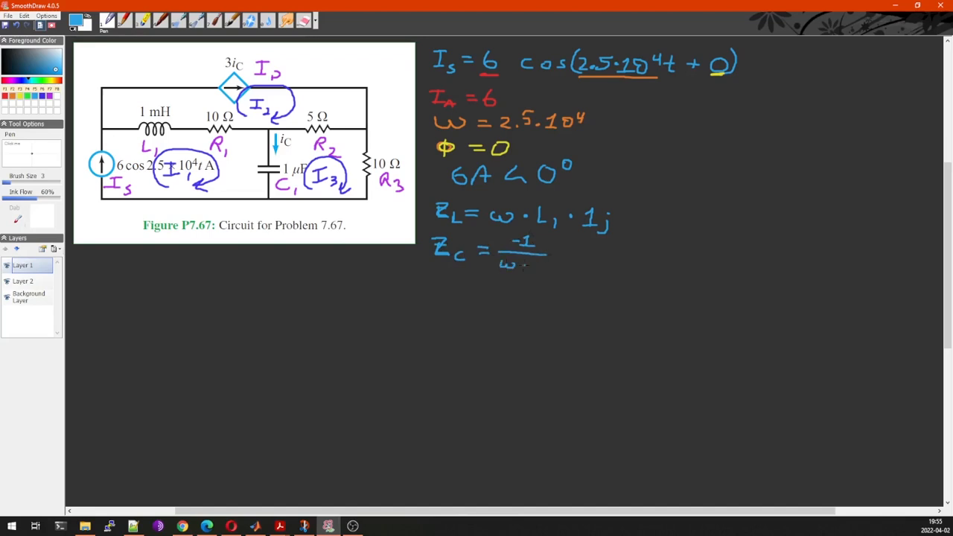
drag(533, 265, 544, 268)
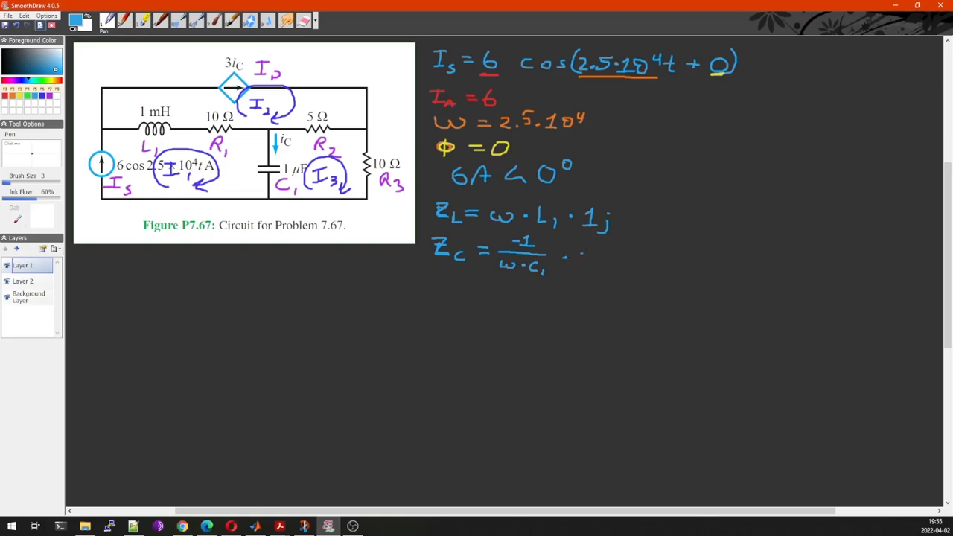
drag(581, 266, 608, 268)
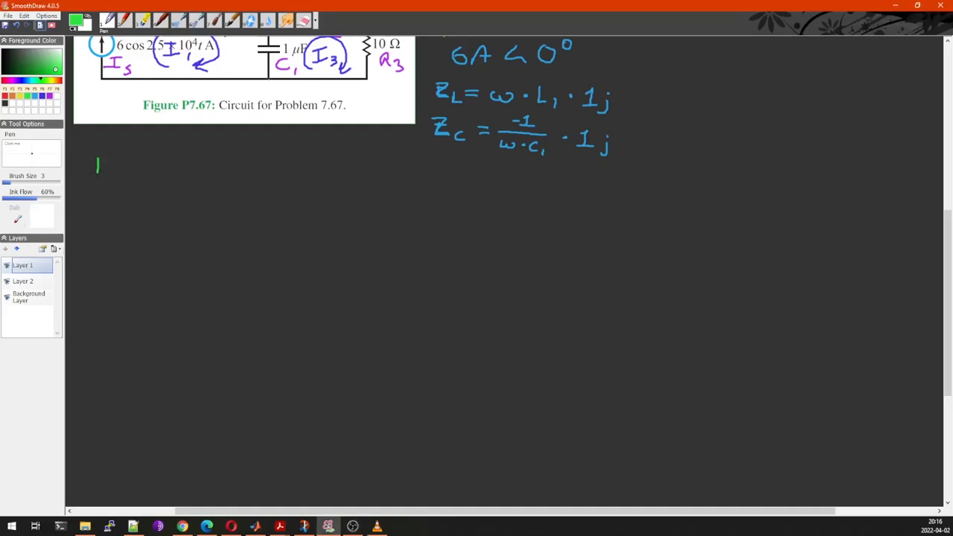
- Write the green mesh constraint I1 = Is below the circuit
drag(98, 158, 98, 172)
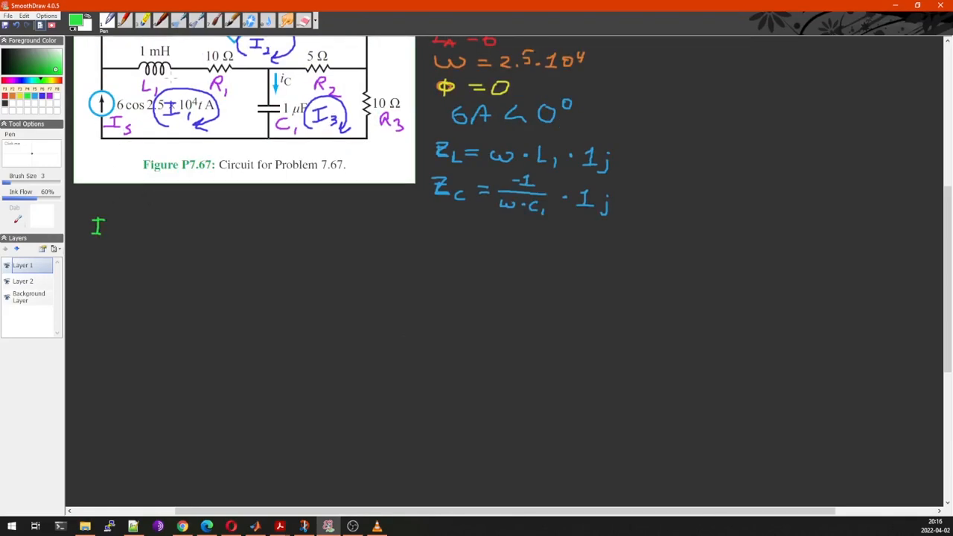
drag(104, 235, 119, 239)
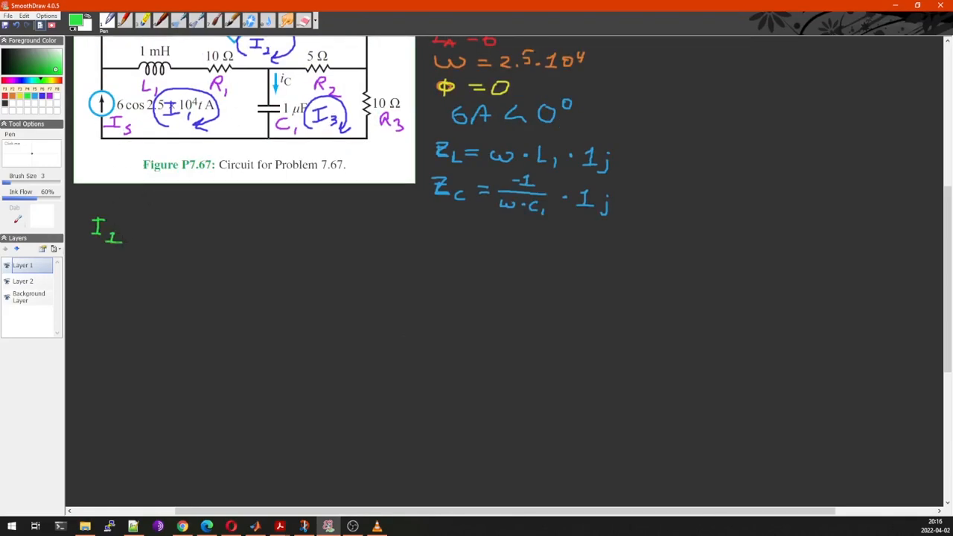
drag(127, 227, 156, 235)
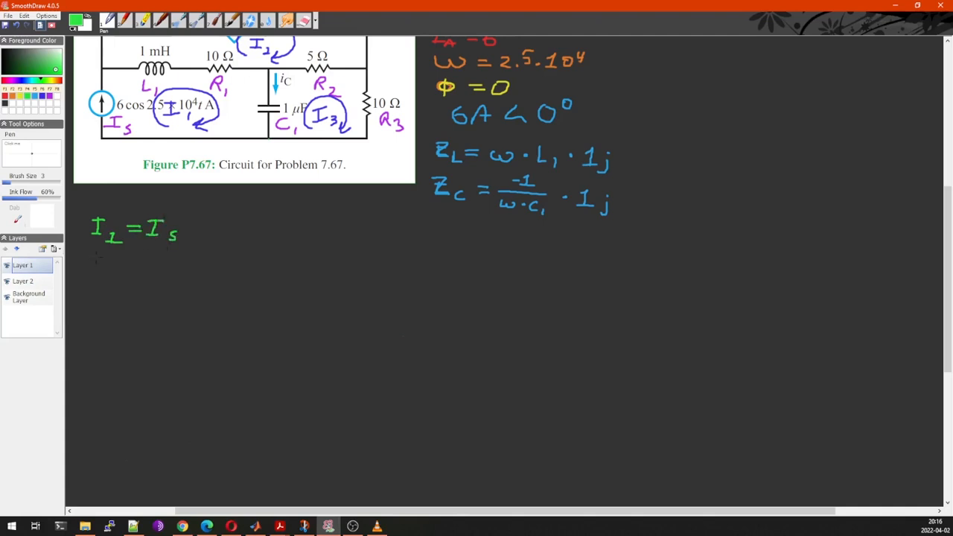
- Write the second constraint I2 = ID = 3Ic on the next line
drag(89, 265, 118, 276)
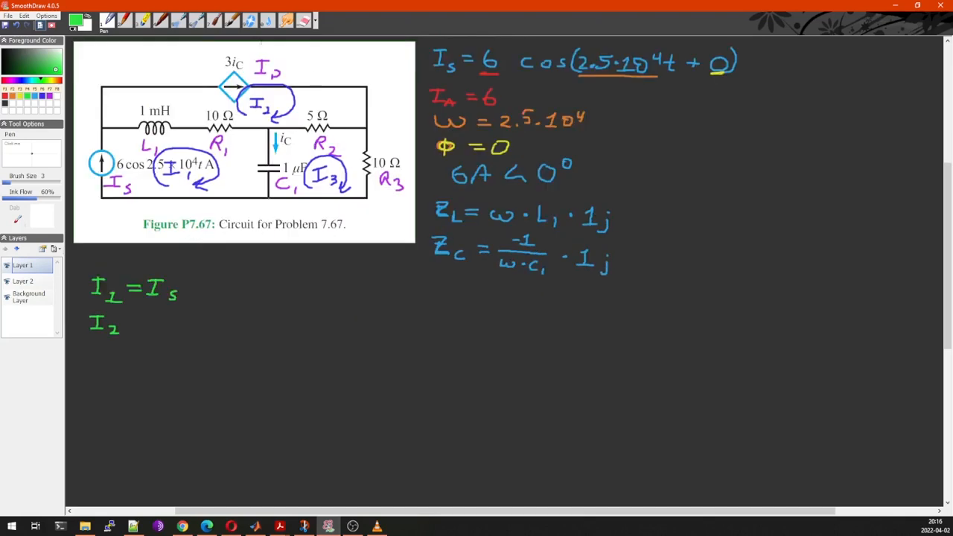
drag(133, 322, 143, 322)
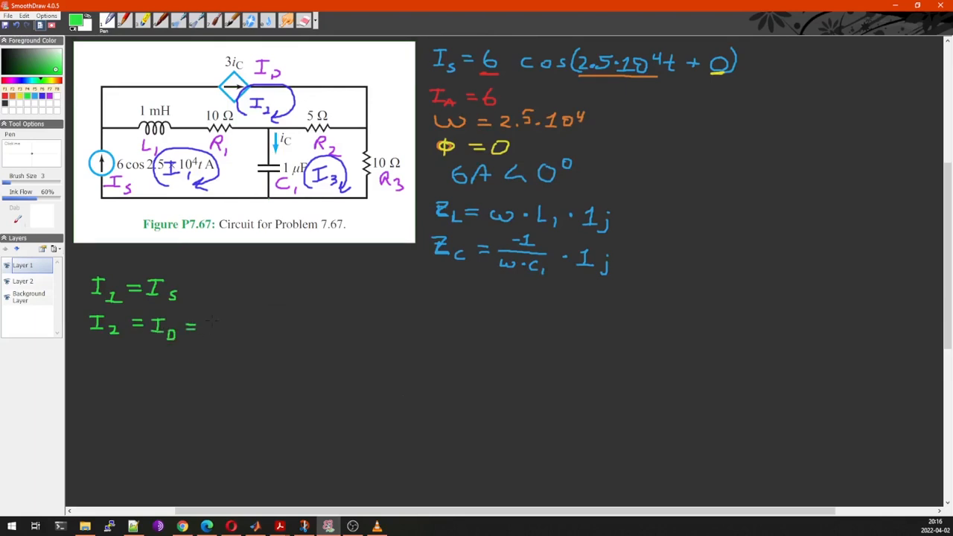
drag(209, 316, 212, 331)
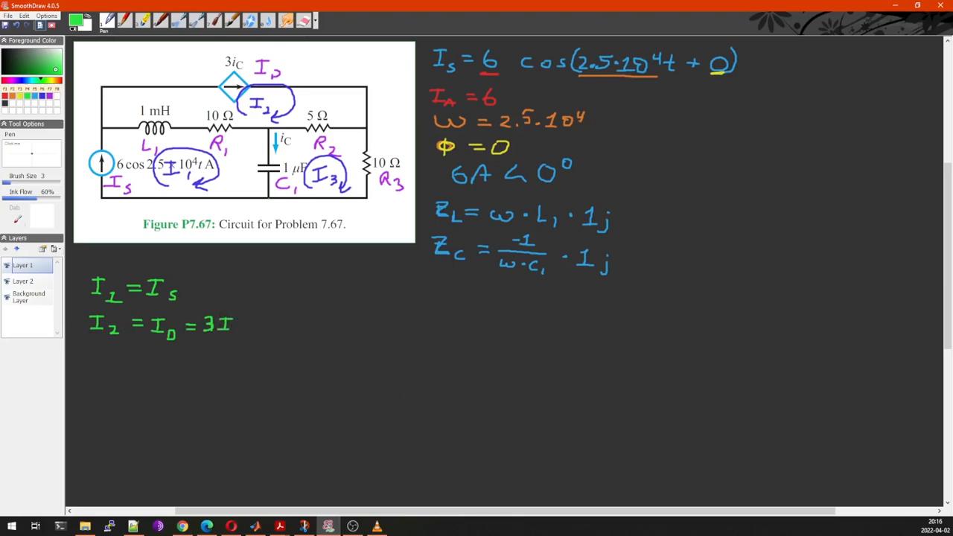
drag(233, 328, 242, 331)
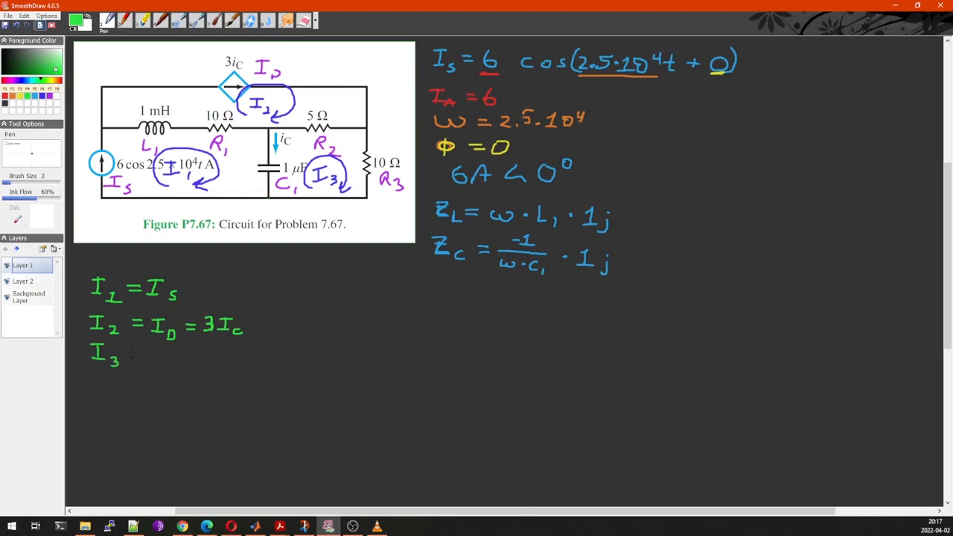
- Write I3 = Zc(I3−I1) + R2(I3−I2) + R3(I3) and begin the Ic line
drag(132, 355, 146, 355)
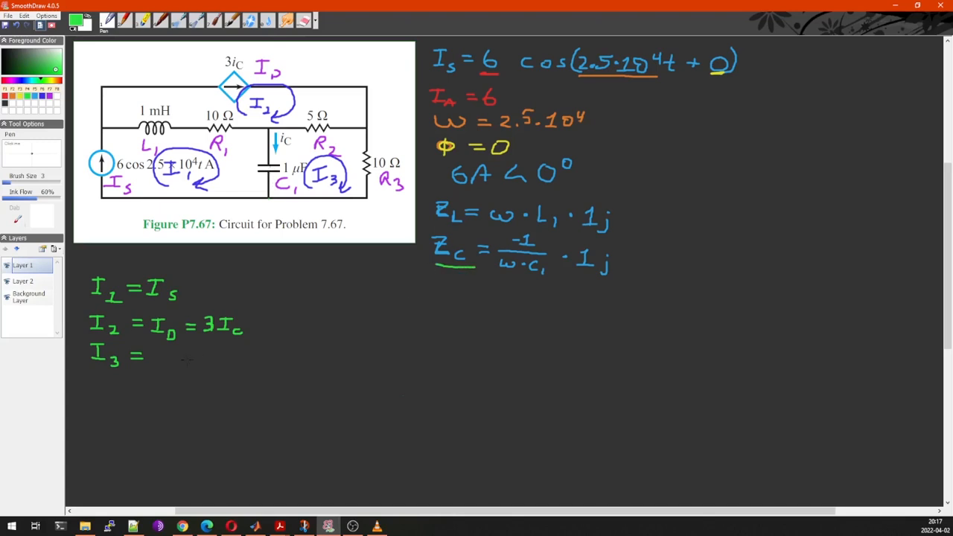
drag(152, 354, 178, 369)
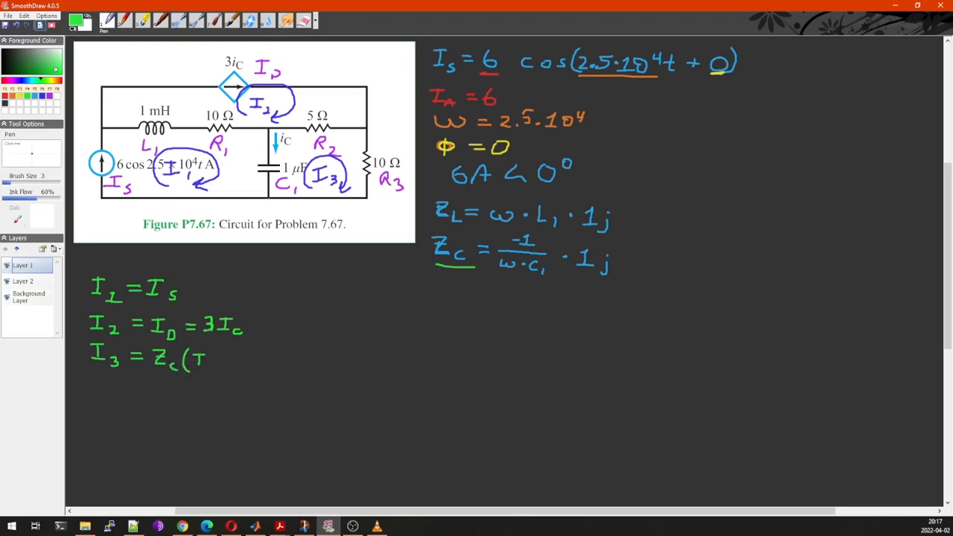
text(I3-I1)+)
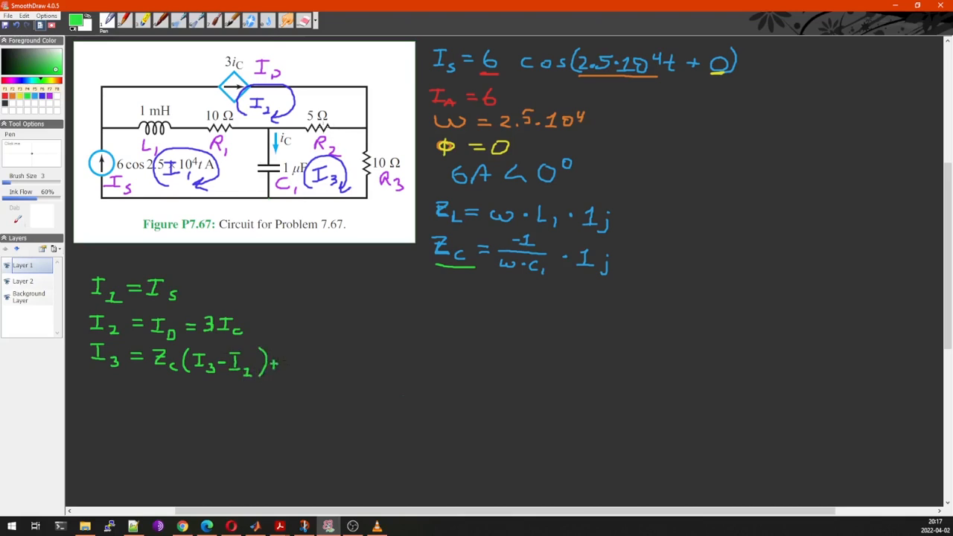
drag(286, 356, 290, 370)
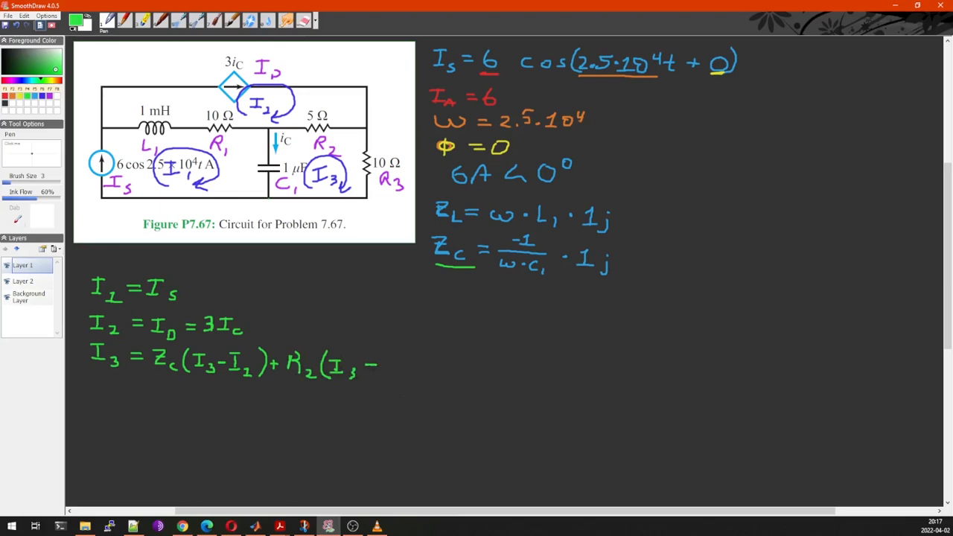
drag(385, 357, 403, 376)
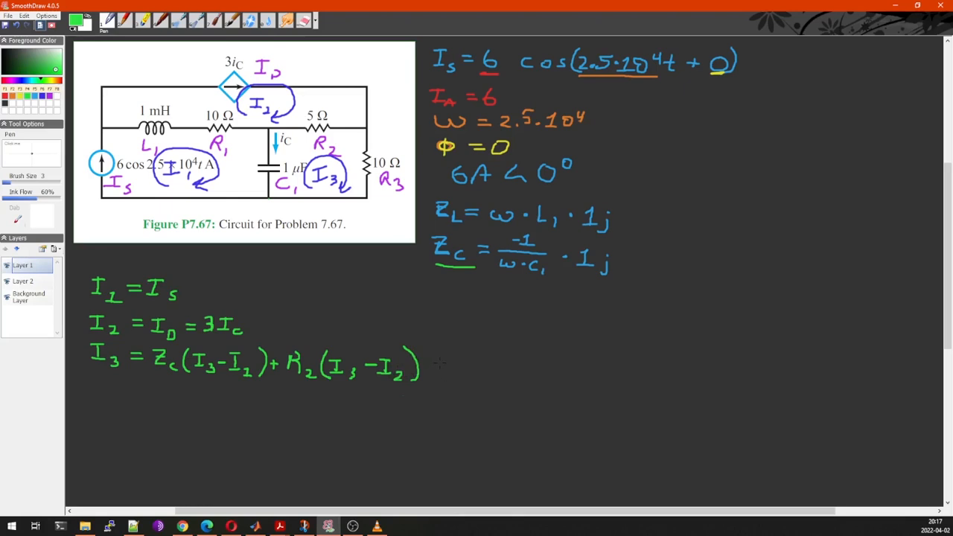
drag(432, 365, 459, 362)
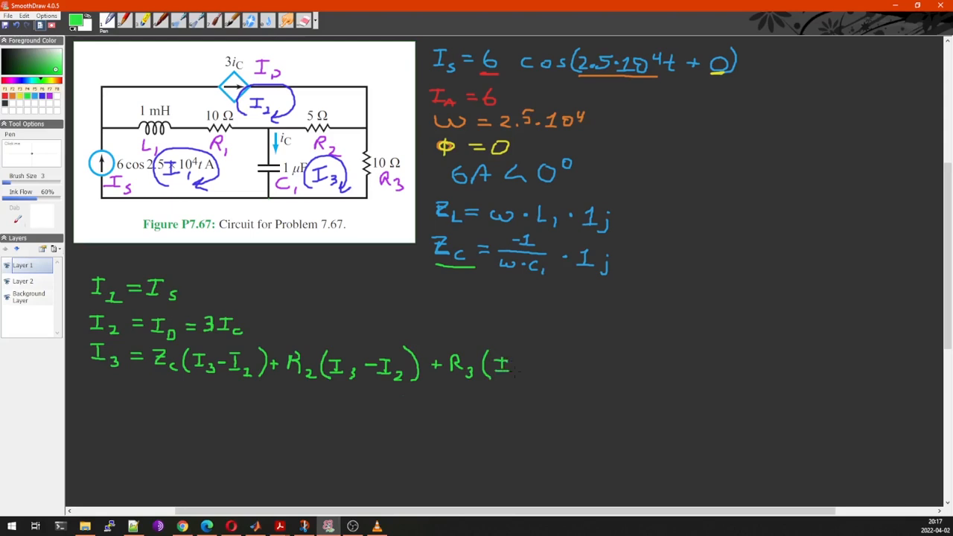
drag(514, 373, 529, 357)
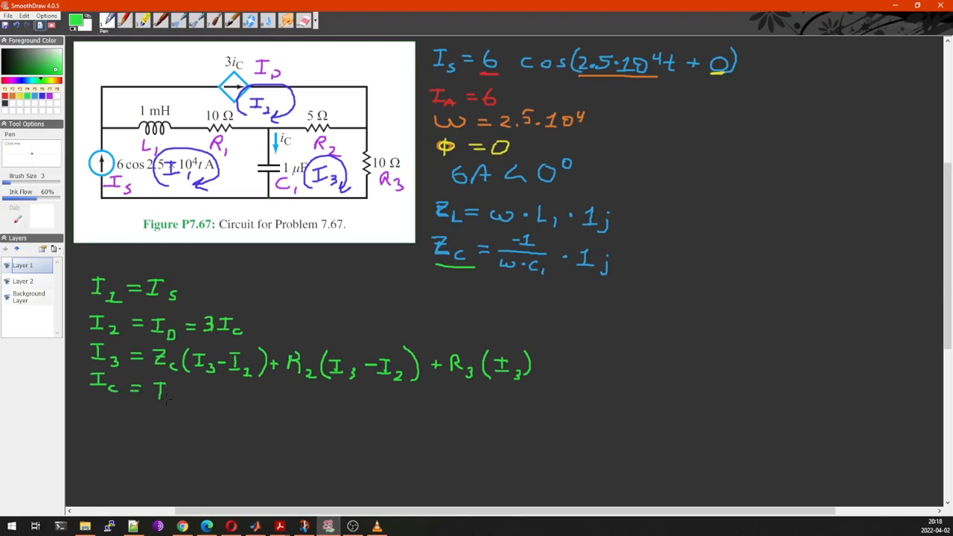
- Finish the fourth line as Ic = I1 − I3
drag(152, 403, 167, 405)
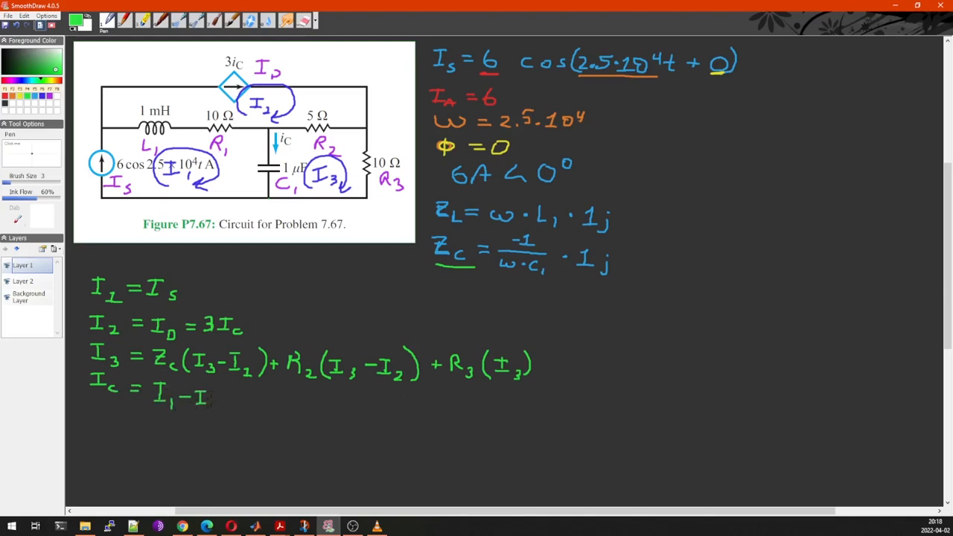
text(3)
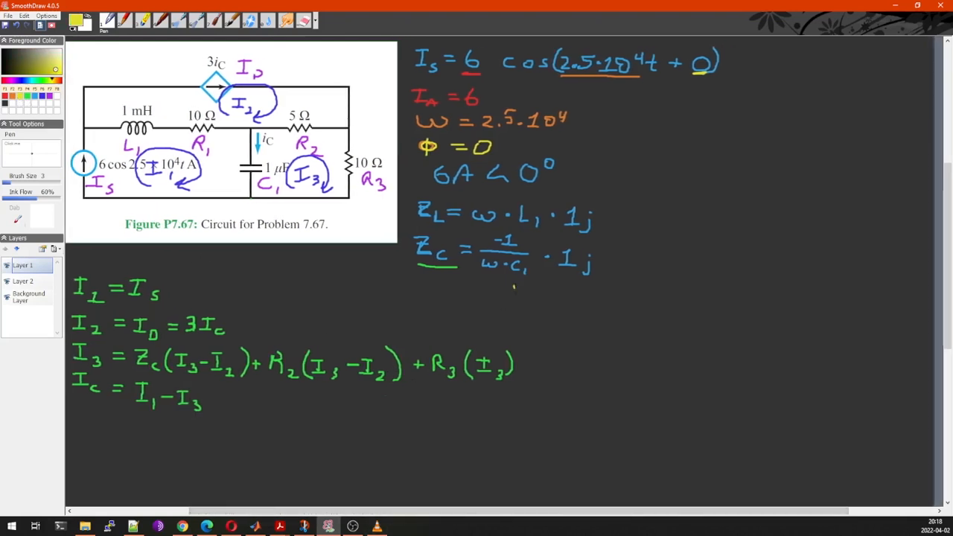
- Draw a divider and rewrite I1 = Is and I2 − 3Ic = 0 in the right column
drag(521, 290, 524, 488)
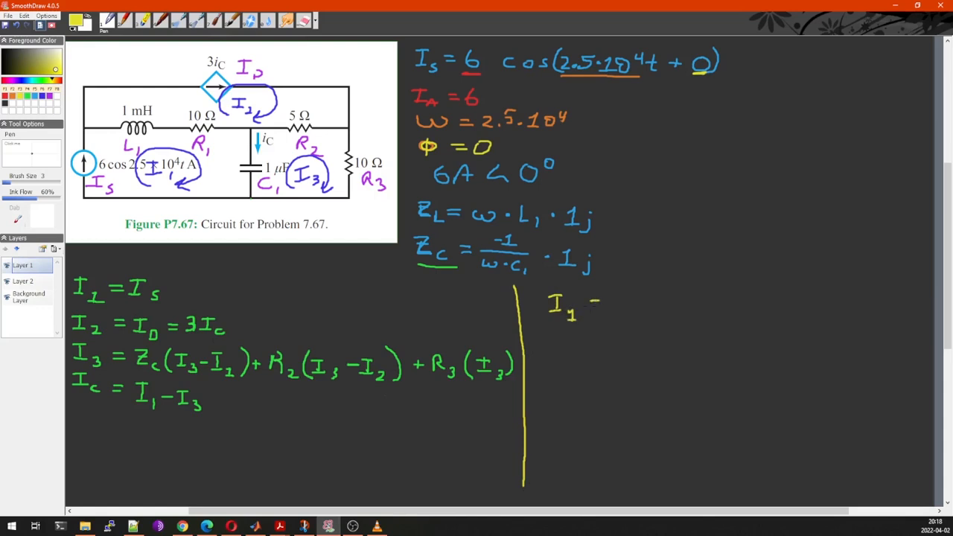
drag(589, 306, 633, 305)
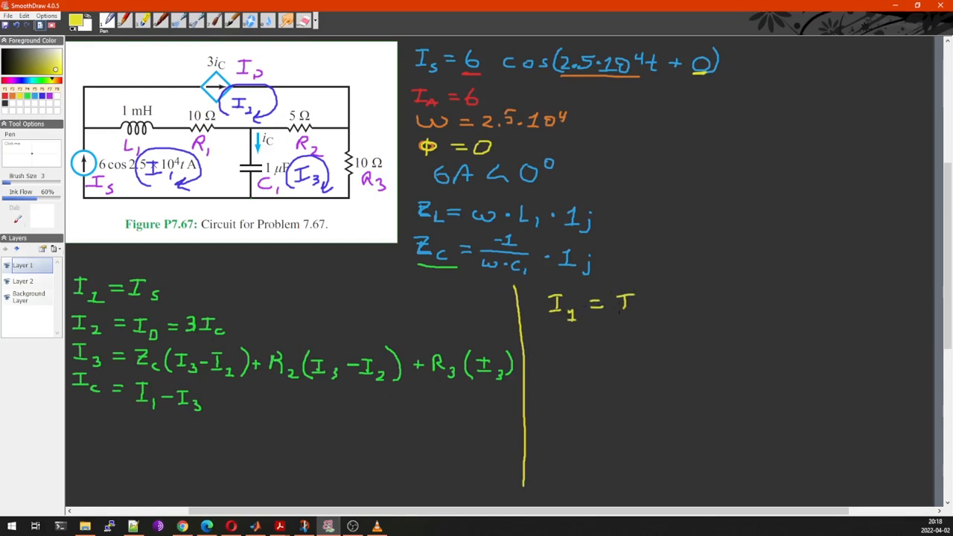
drag(626, 305, 644, 313)
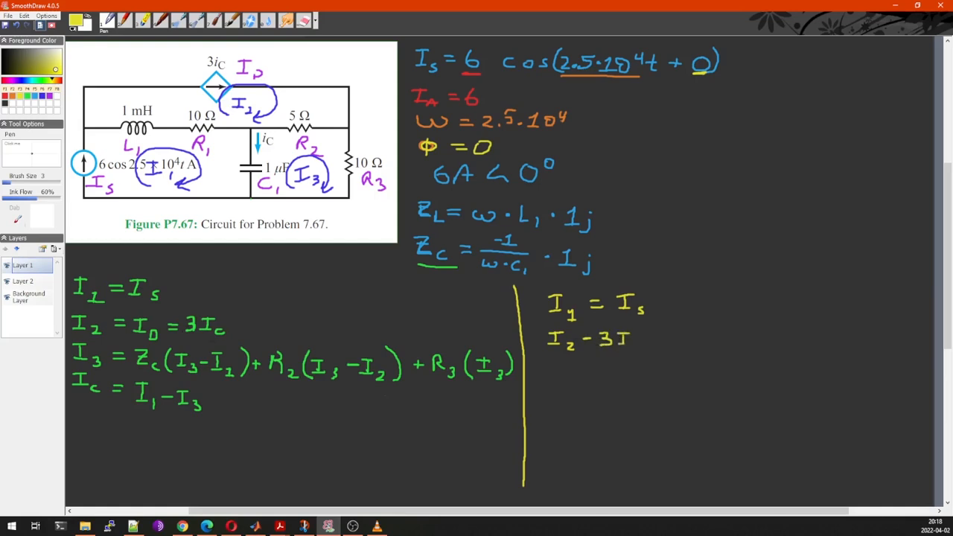
drag(623, 340, 663, 339)
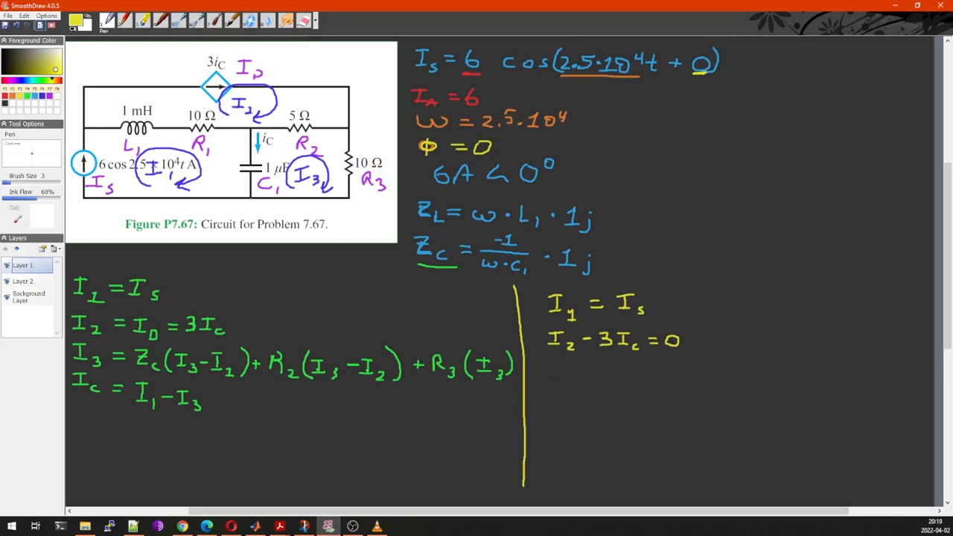
drag(551, 369, 566, 384)
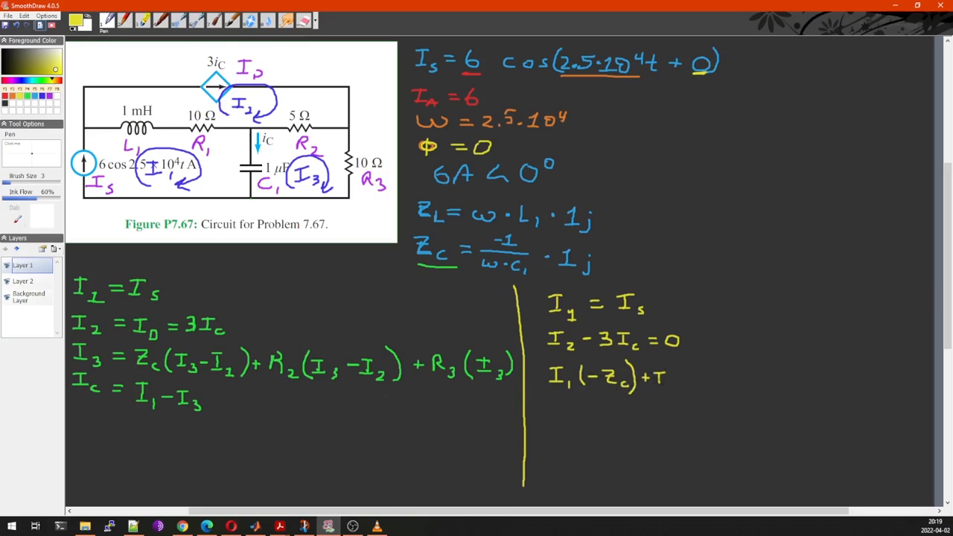
- Write the rearranged equation I1(−Zc) + I2(−R2) + I3(Zc + R2 + R3) = 0
drag(655, 380, 673, 384)
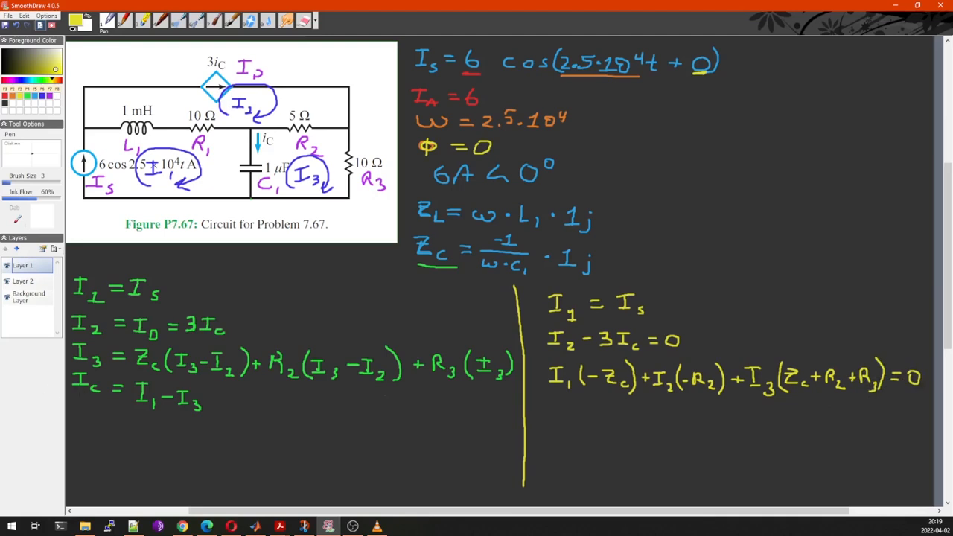
drag(134, 414, 187, 414)
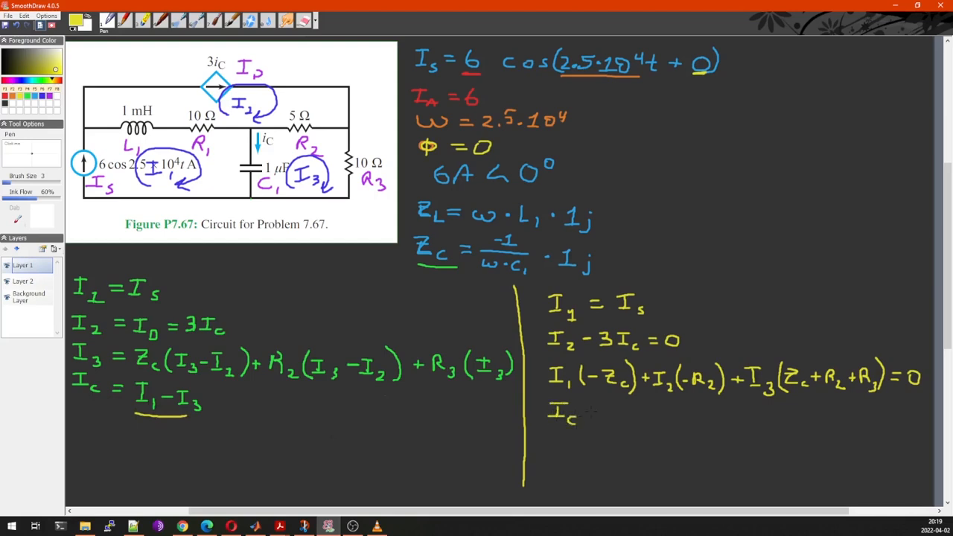
- Write the fourth rearranged equation Ic + I3 − I1 = 0 beneath the other three
click(593, 414)
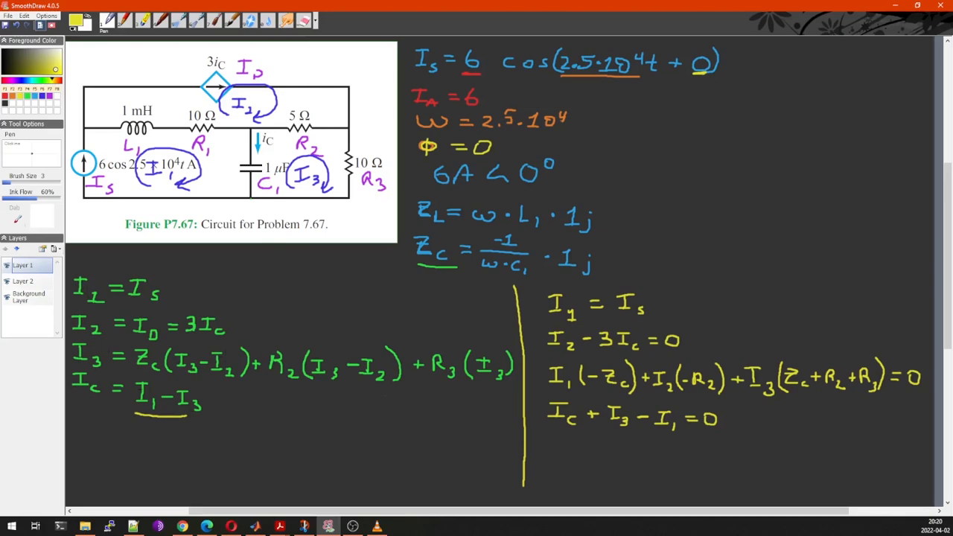
scroll(down, 3)
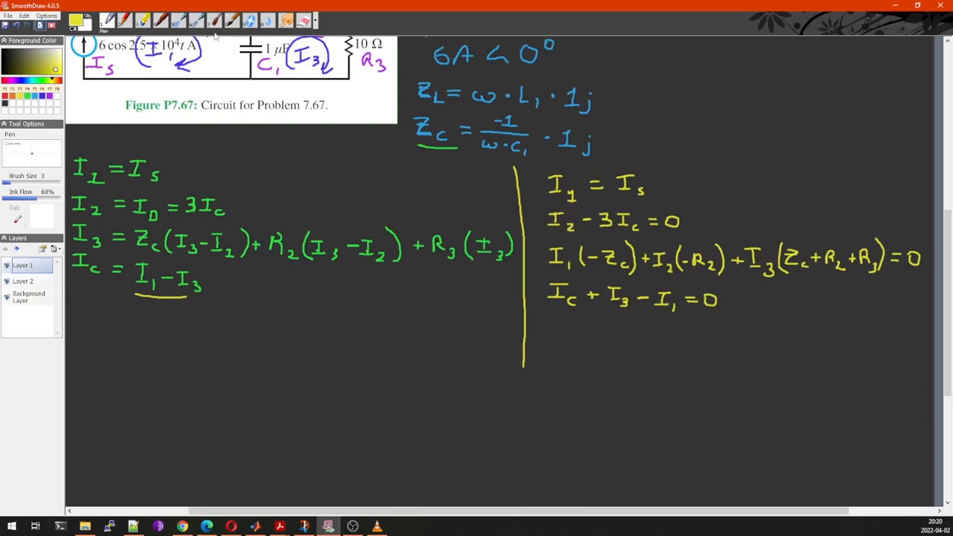
click(304, 21)
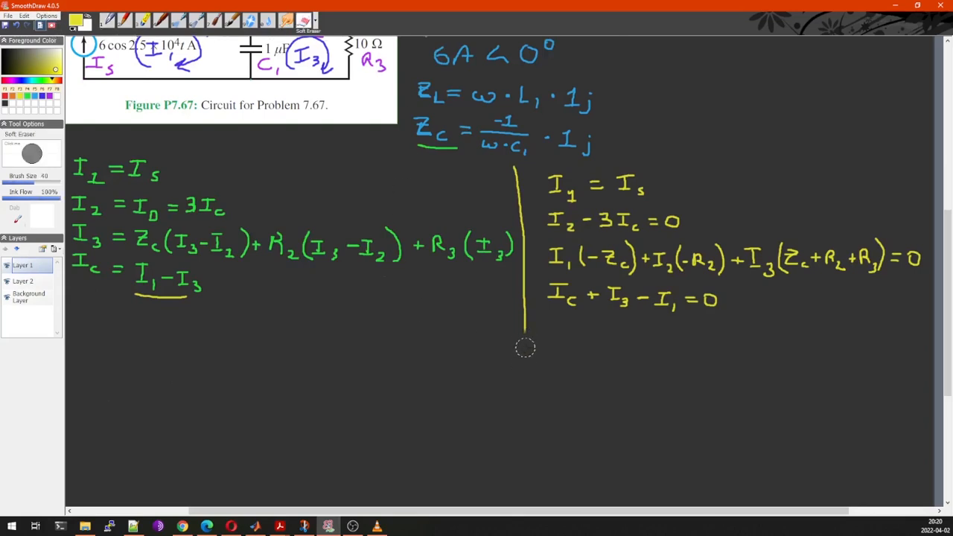
click(104, 21)
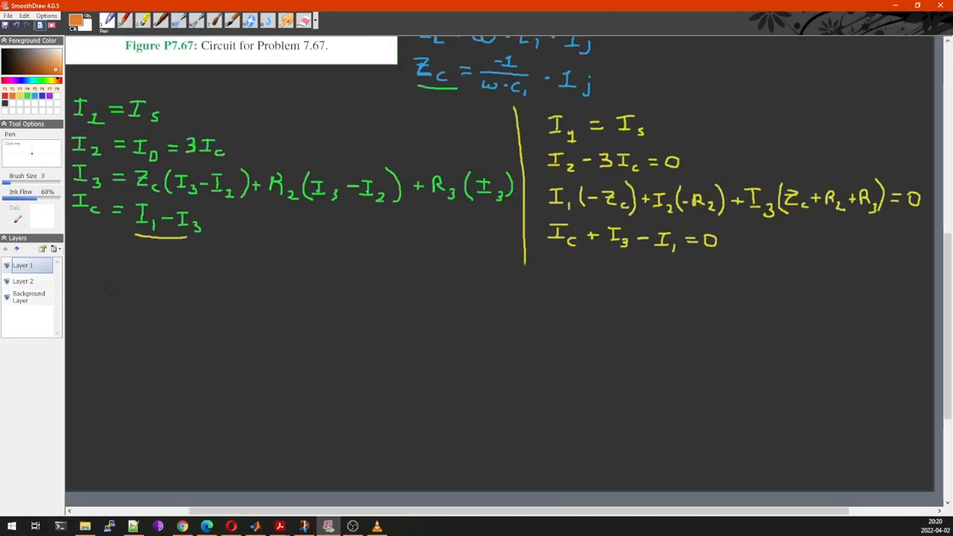
- Draw the orange matrix's left bracket and label its columns I1, I2, I3, Ic
drag(90, 283, 89, 420)
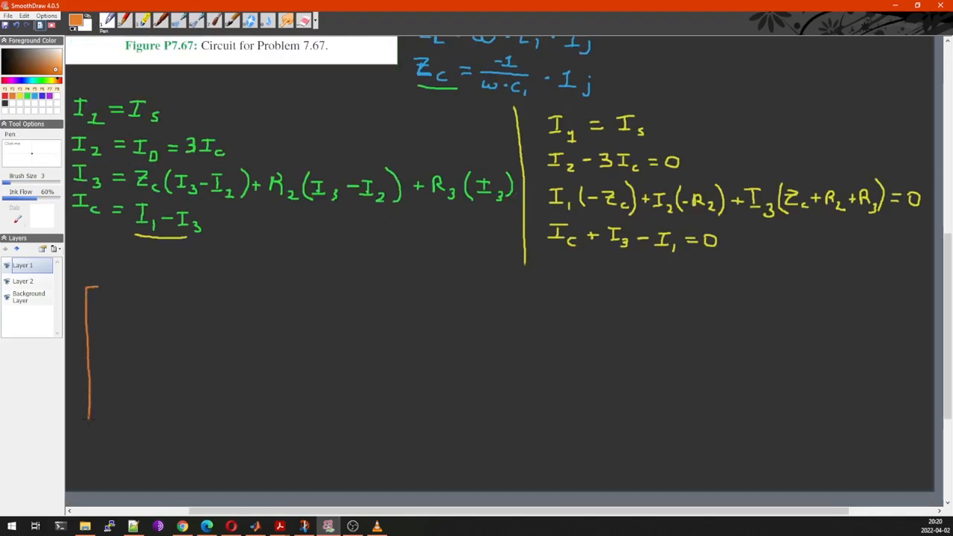
drag(89, 417, 104, 419)
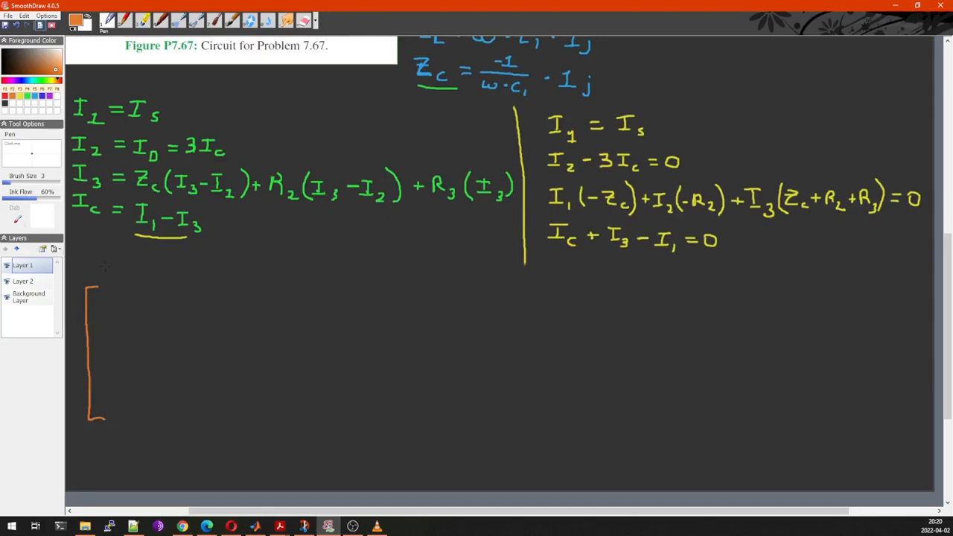
drag(101, 274, 110, 267)
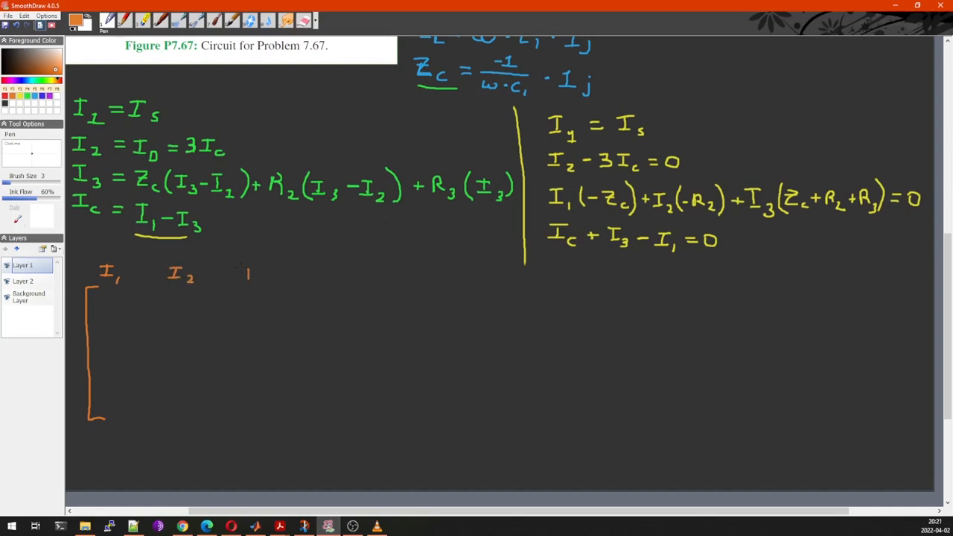
drag(245, 268, 261, 283)
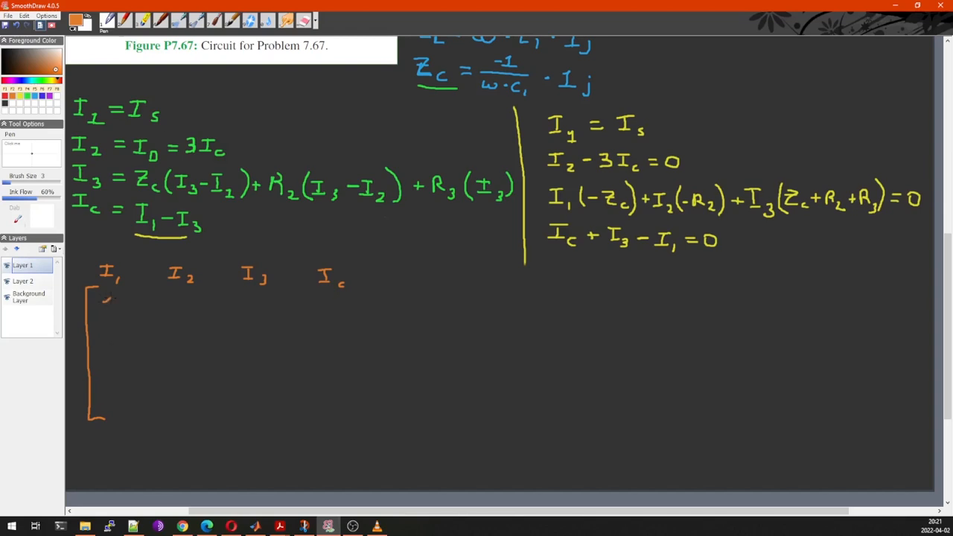
- Write the first row 1 0 0 0, the right bracket, equals sign and vector Is, 0, 0, 0
drag(107, 305, 179, 305)
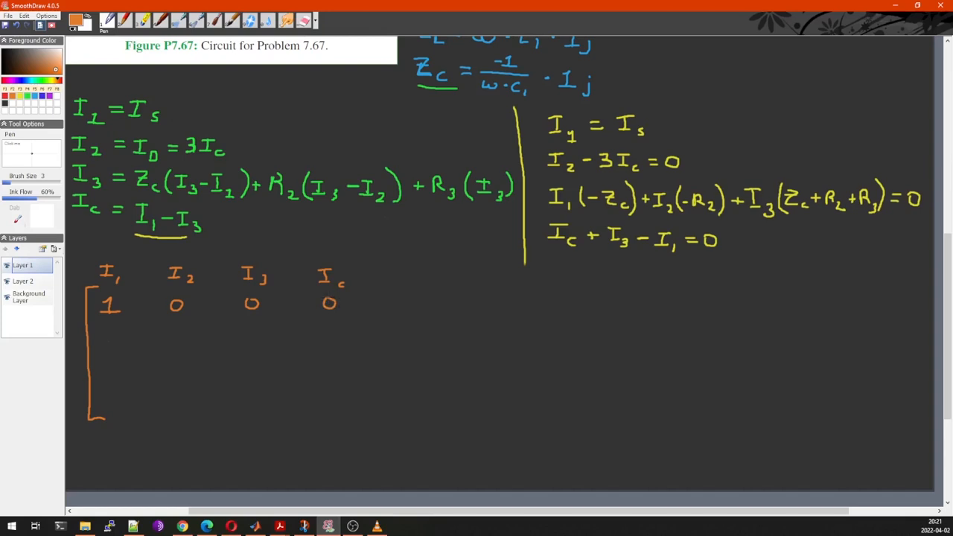
drag(390, 290, 389, 414)
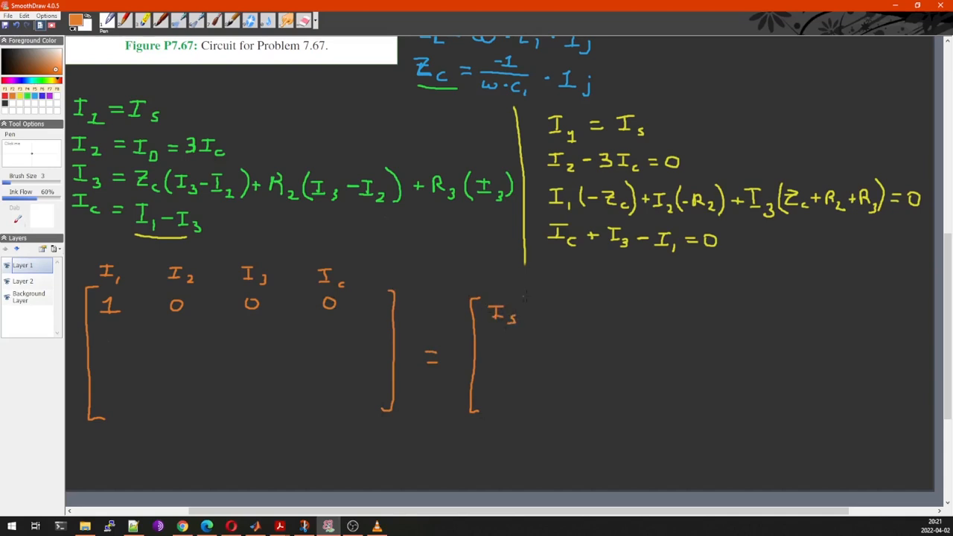
drag(536, 298, 533, 417)
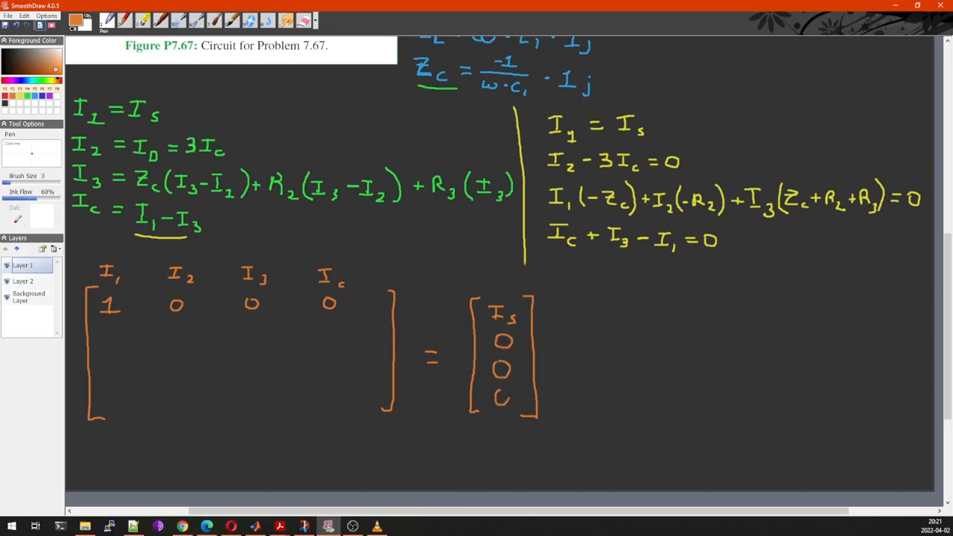
click(501, 397)
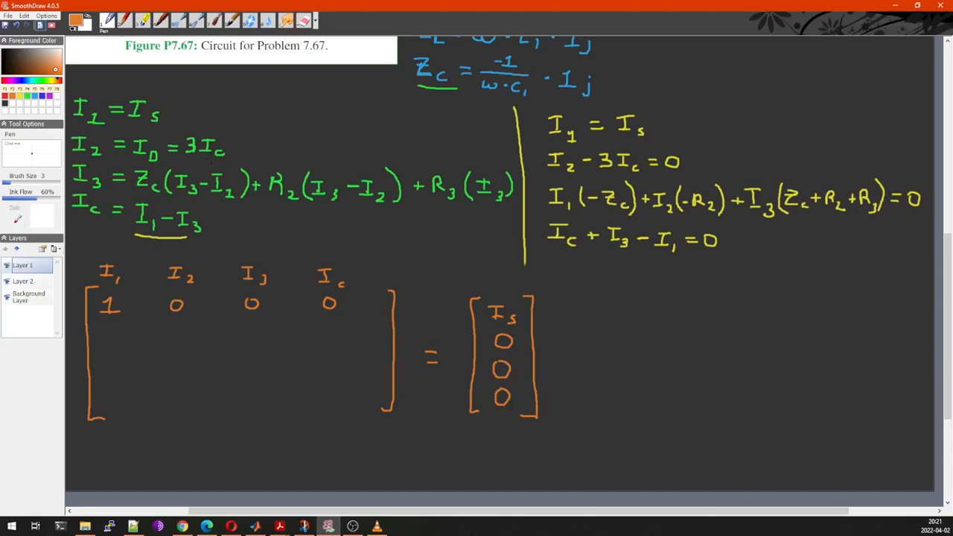
- Write the second row 0 1 0 −3 and the third row −Zc −R2 (Zc+R2+R3)
click(108, 331)
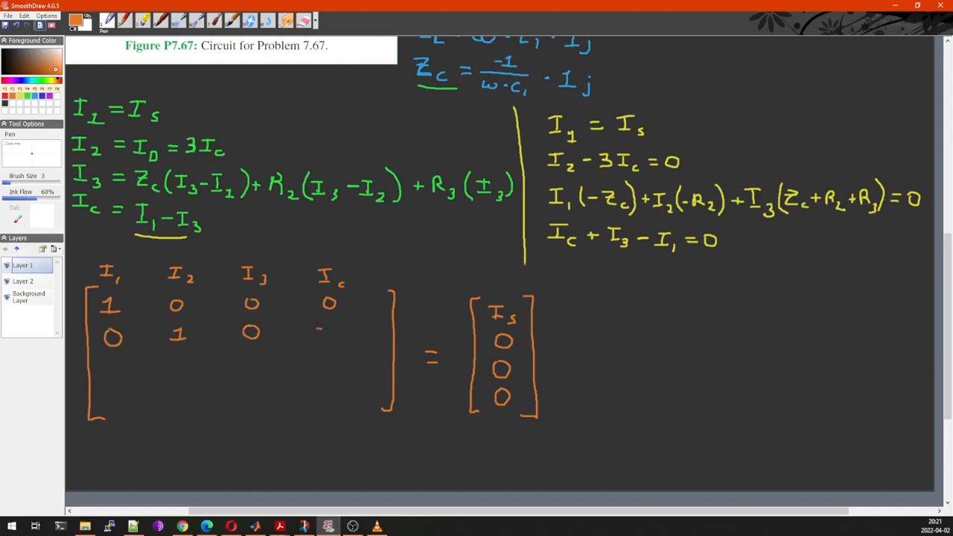
drag(312, 331, 354, 331)
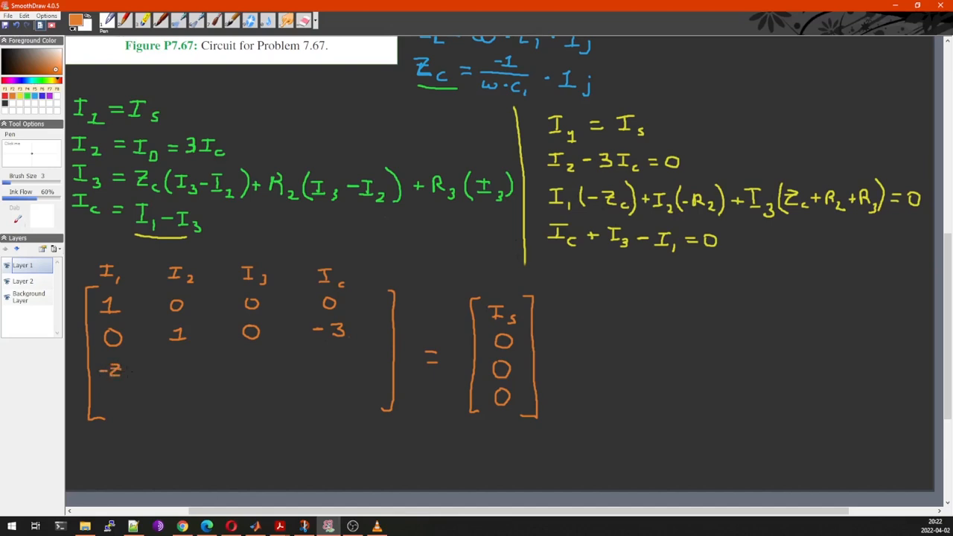
click(122, 376)
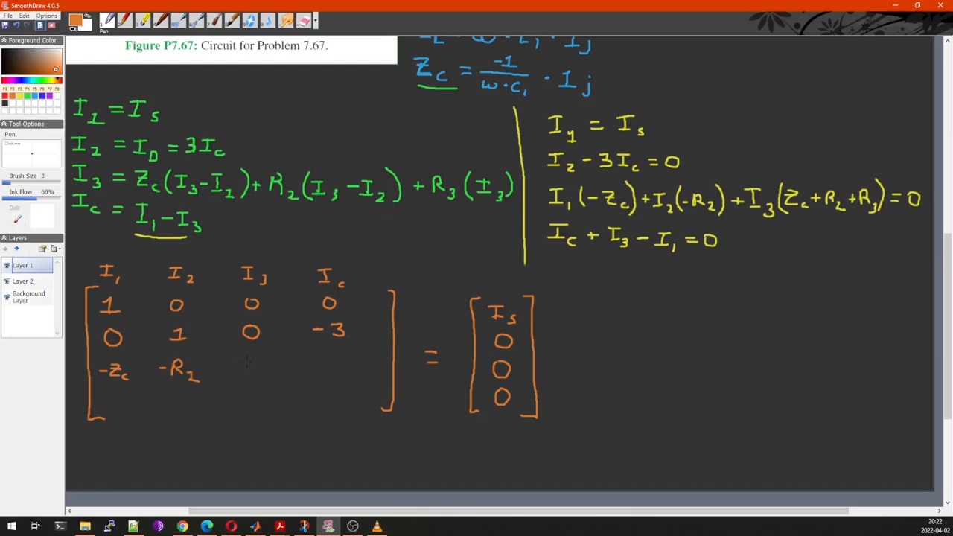
click(229, 366)
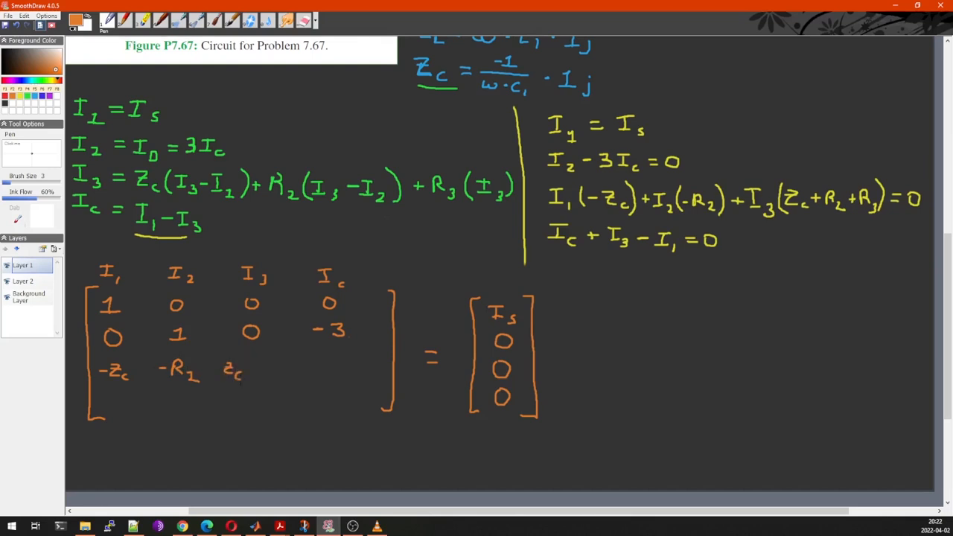
click(256, 370)
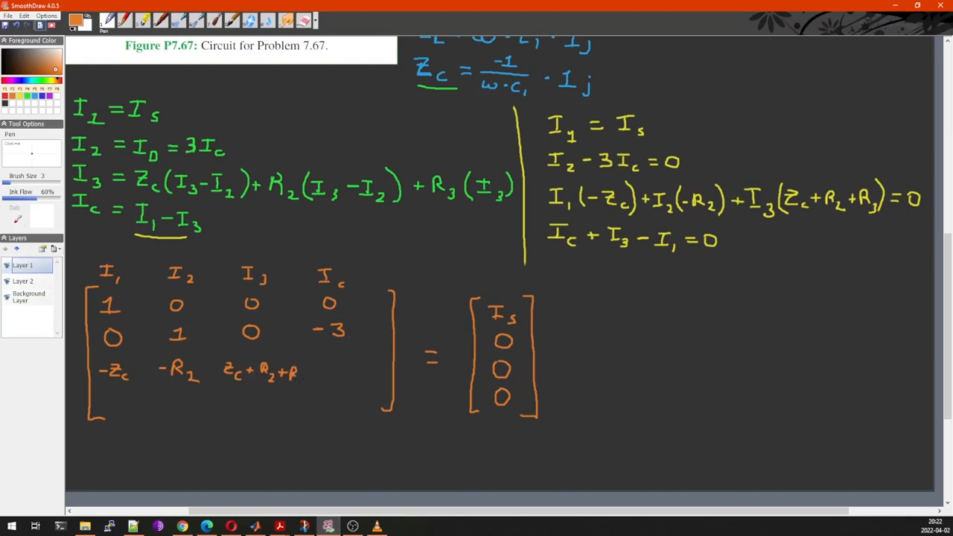
drag(296, 365, 312, 384)
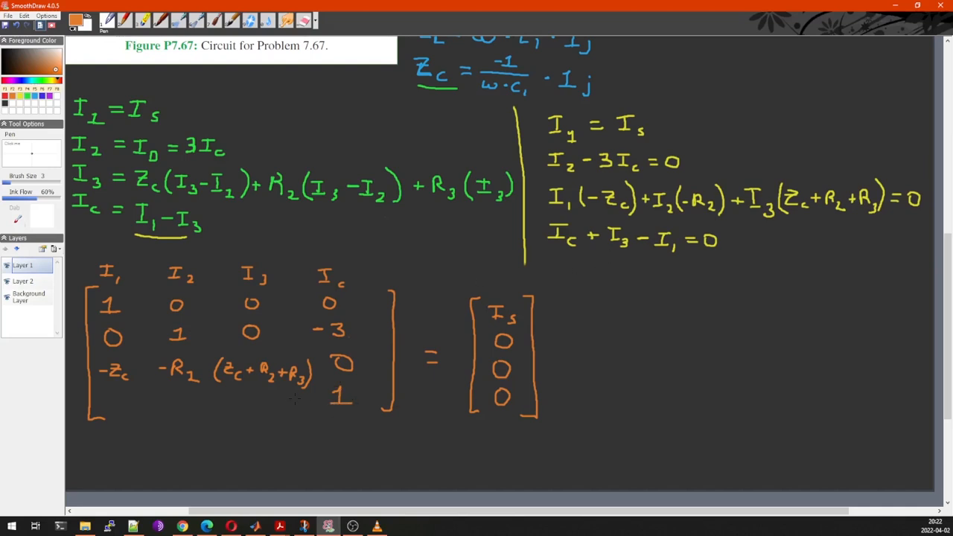
- Fill the Ic column with 0 and 1, write the fourth row −1 0 1 1, and underline the matrix
drag(253, 405, 265, 388)
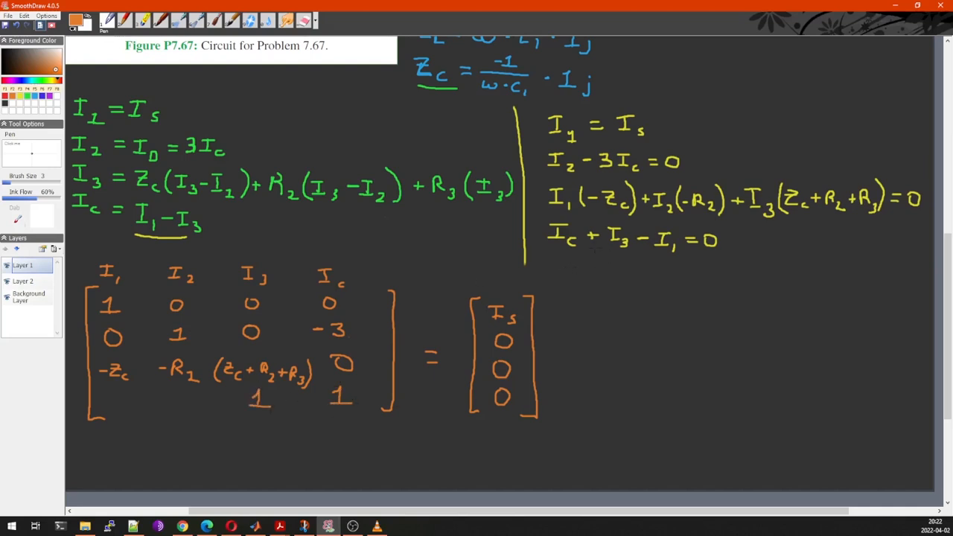
drag(101, 394, 120, 408)
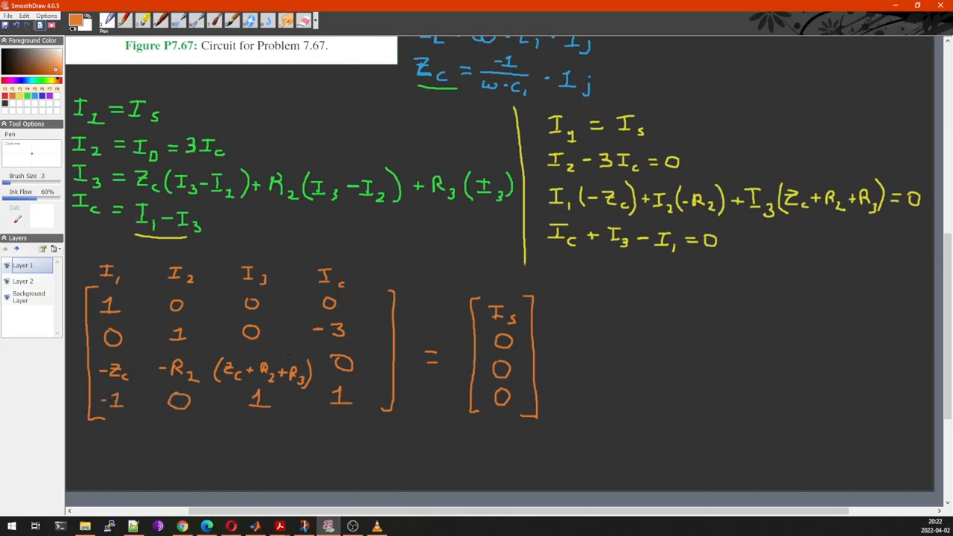
drag(137, 449, 325, 447)
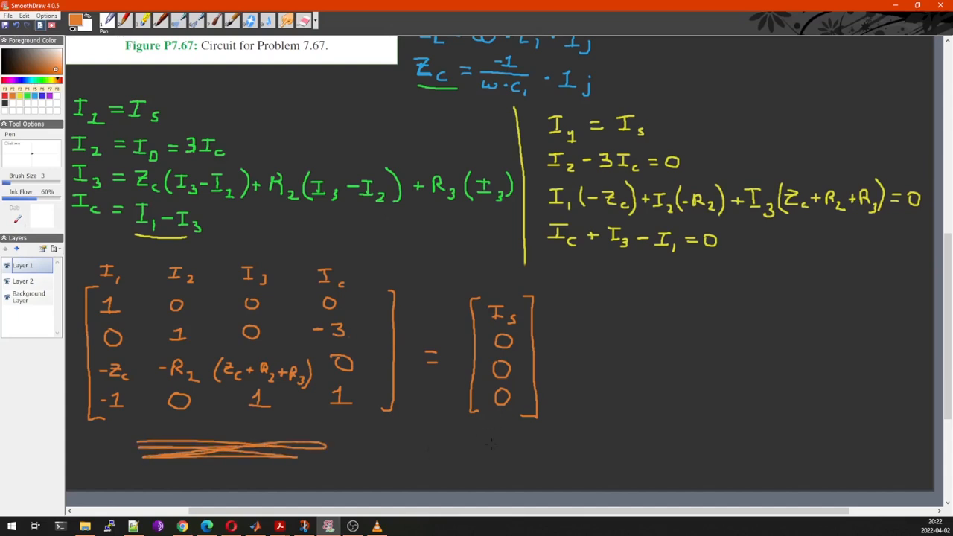
drag(474, 444, 544, 435)
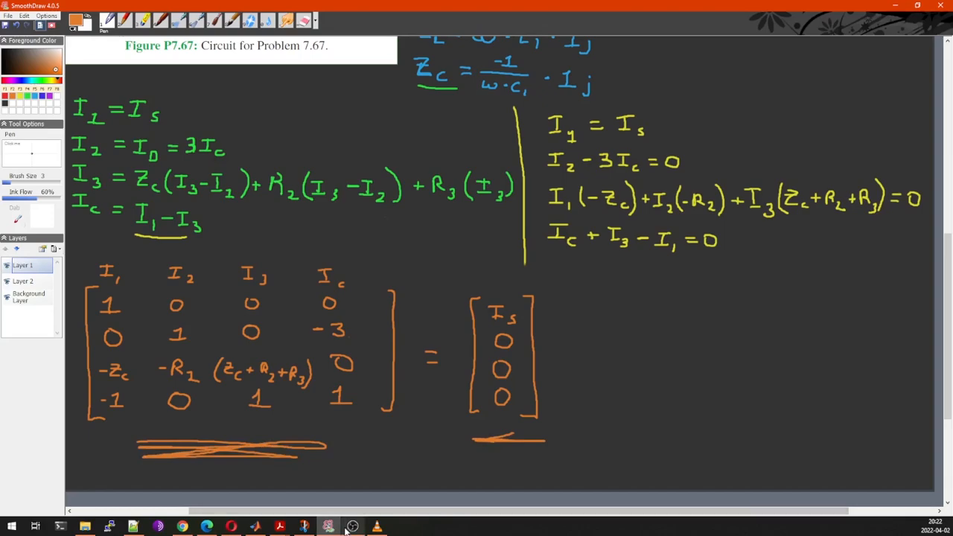
- Underline the right-hand vector, then scroll through the QuizNAC.m script reviewing component values and impedances
click(256, 528)
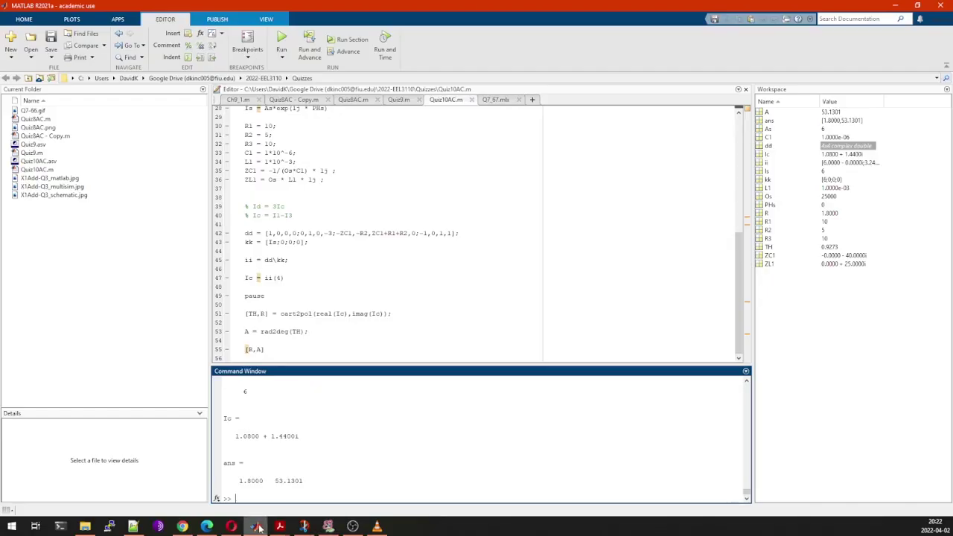
scroll(up, 3)
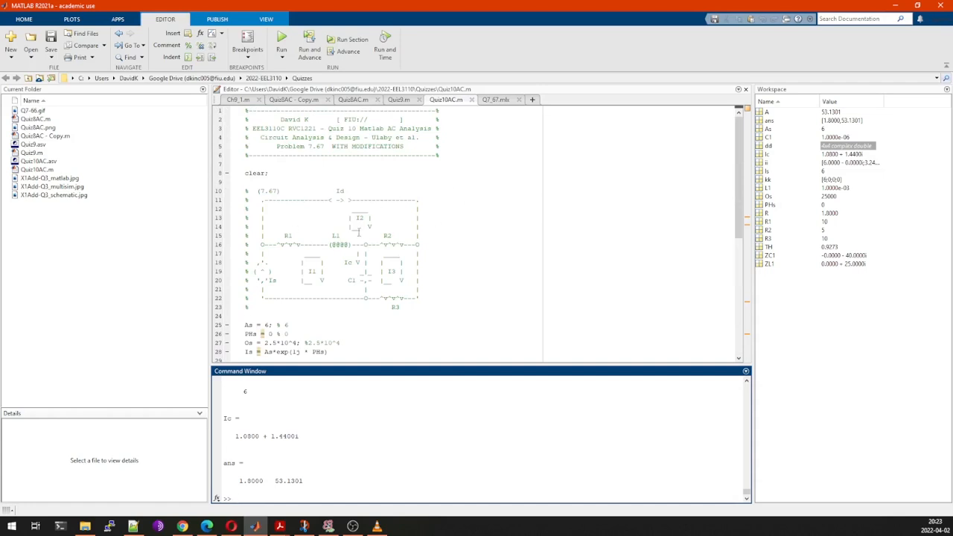
scroll(down, 3)
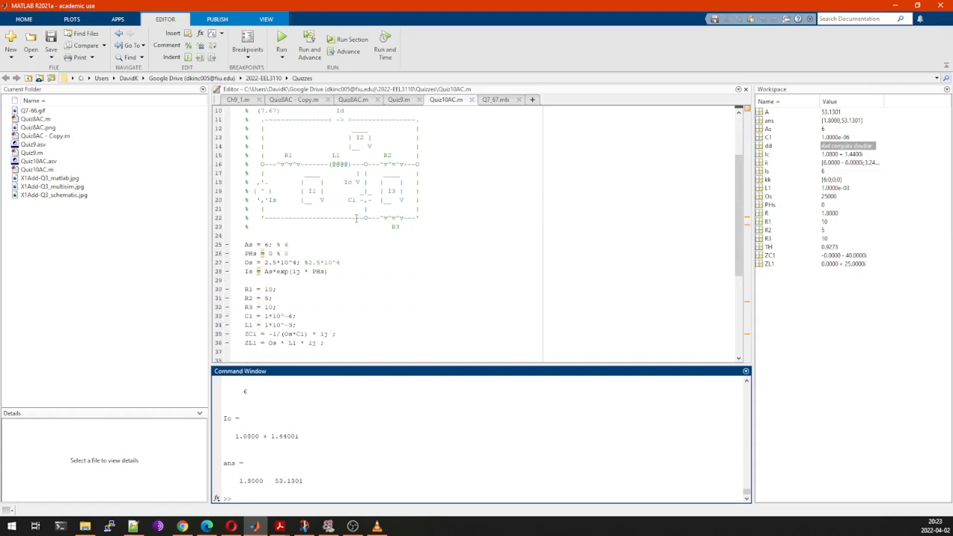
scroll(up, 3)
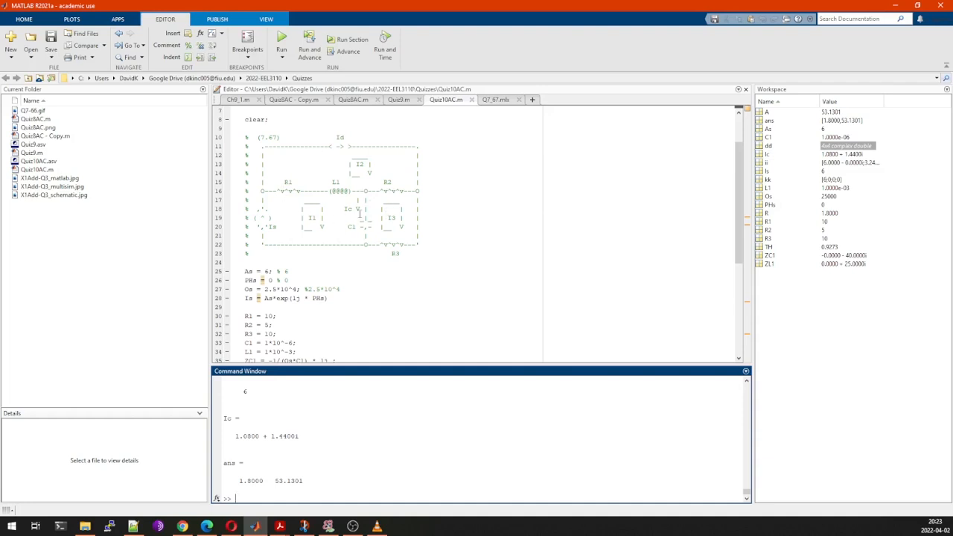
scroll(down, 3)
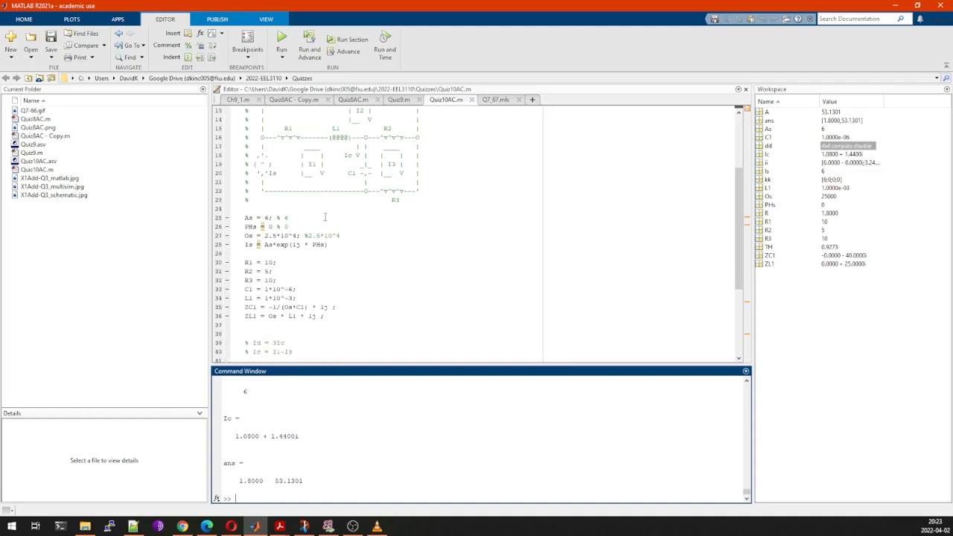
scroll(down, 3)
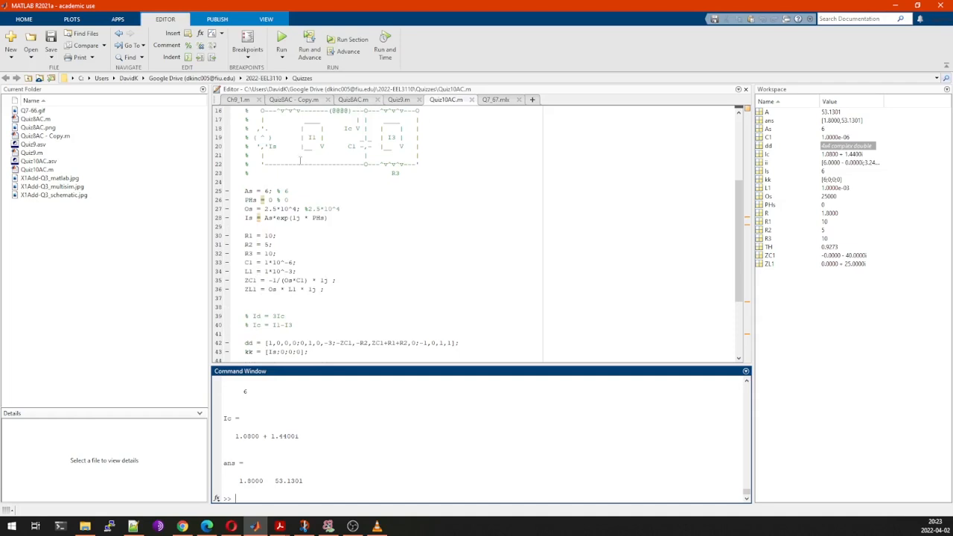
mouse_move(346, 179)
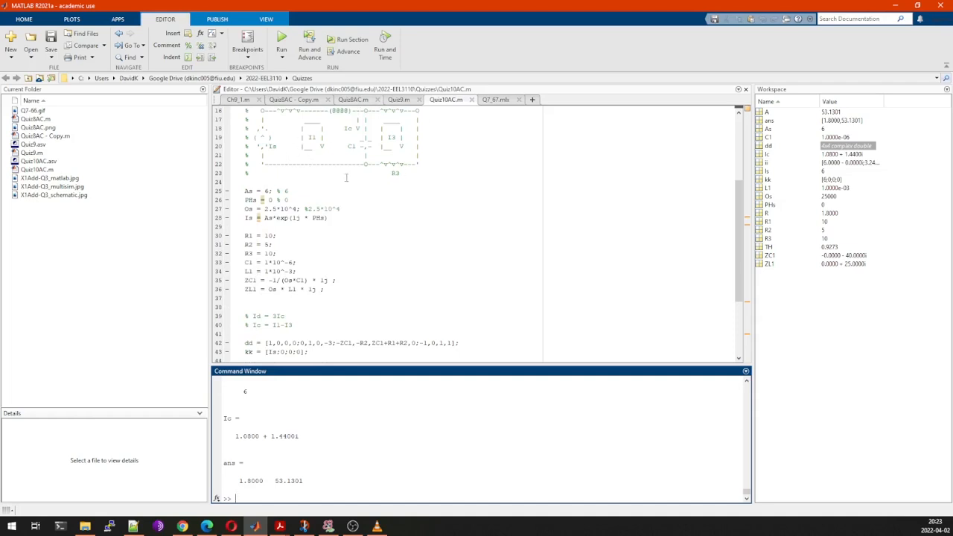
scroll(up, 3)
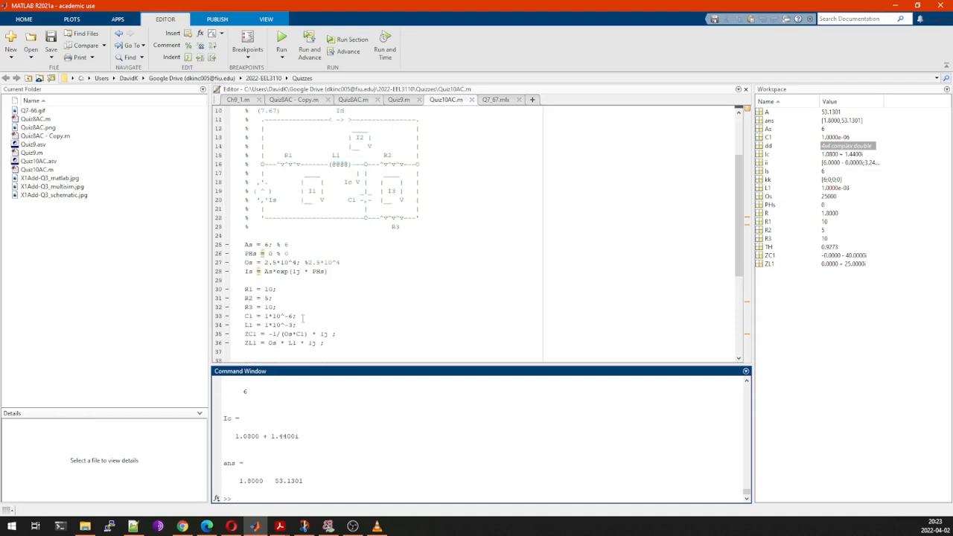
scroll(down, 3)
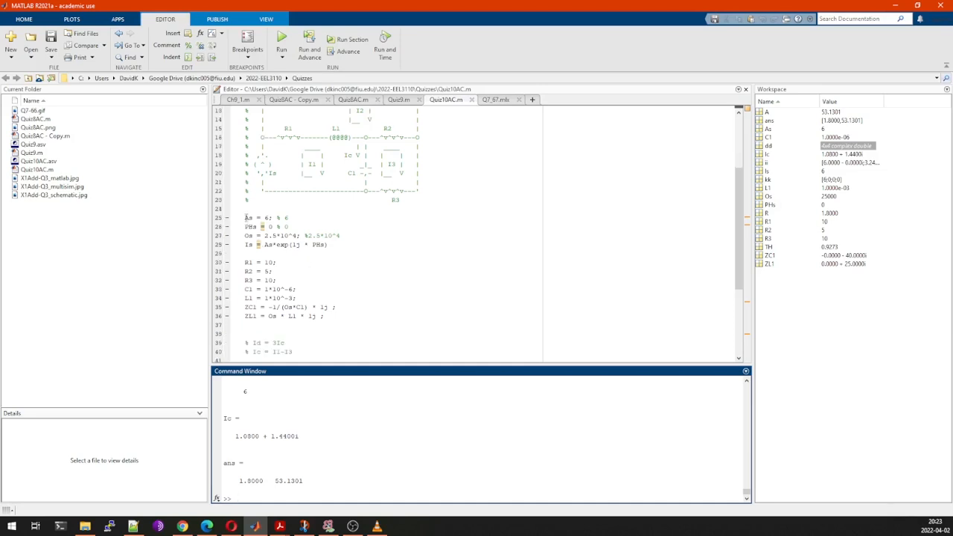
double_click(266, 217)
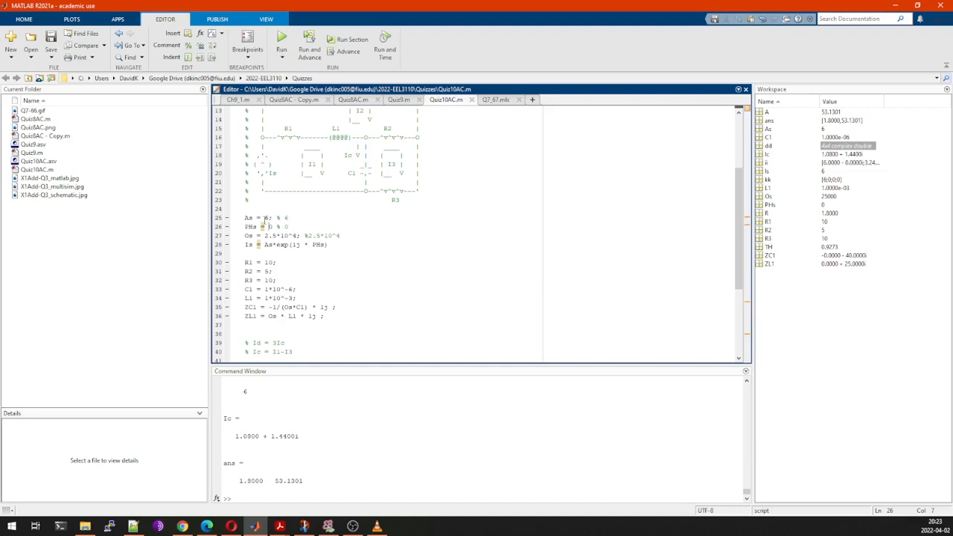
double_click(251, 226)
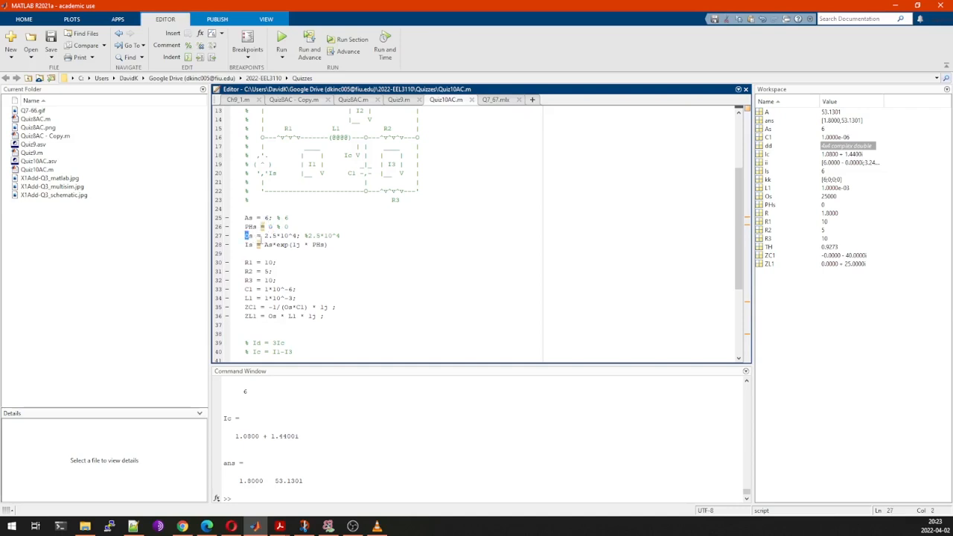
double_click(277, 235)
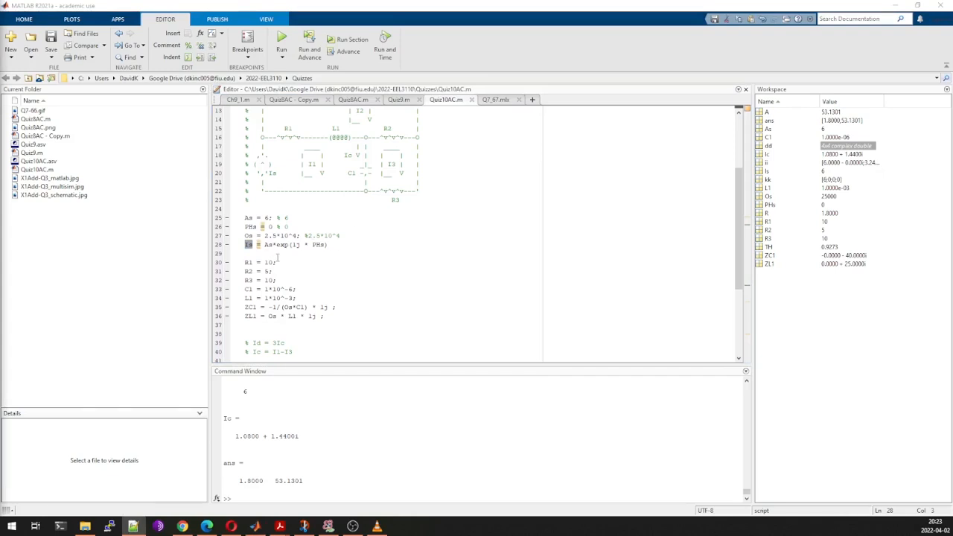
double_click(290, 244)
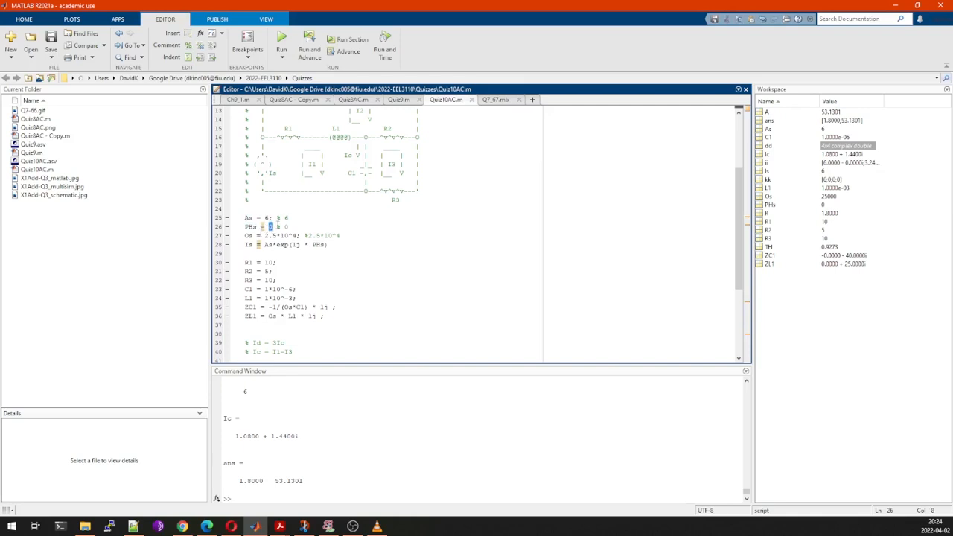
scroll(down, 3)
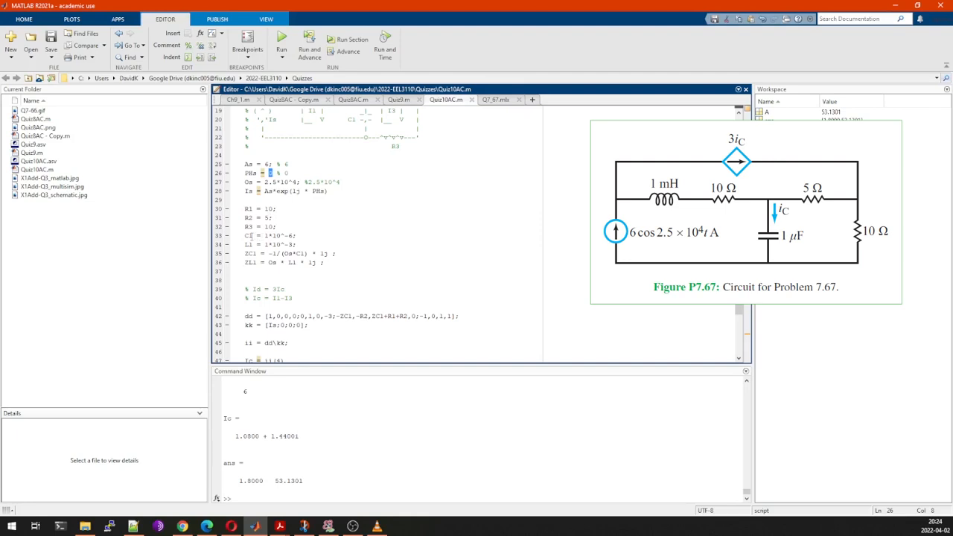
double_click(277, 236)
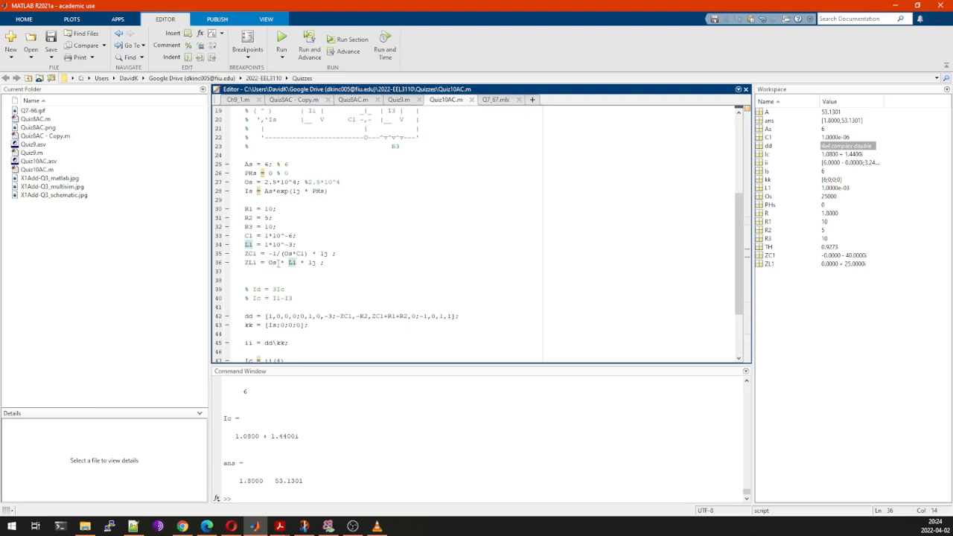
double_click(273, 263)
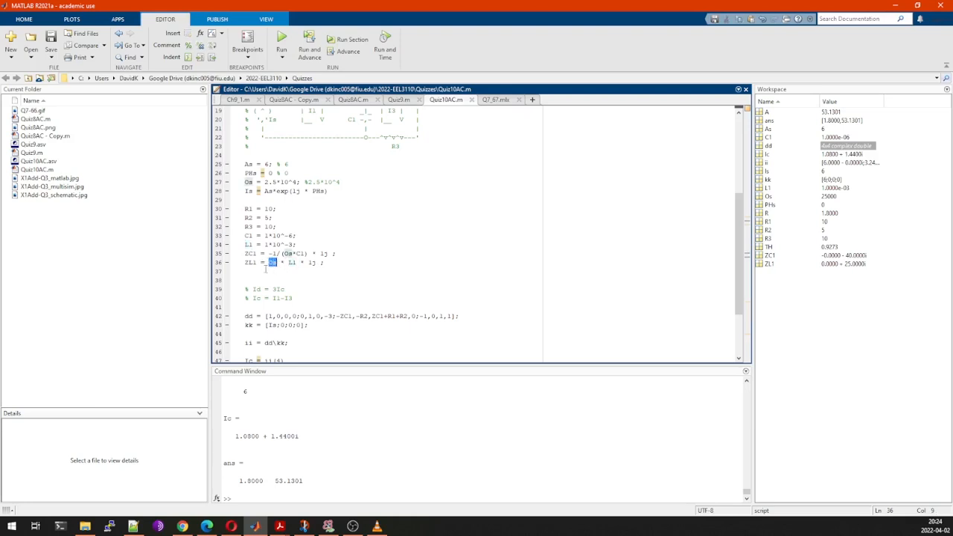
scroll(down, 3)
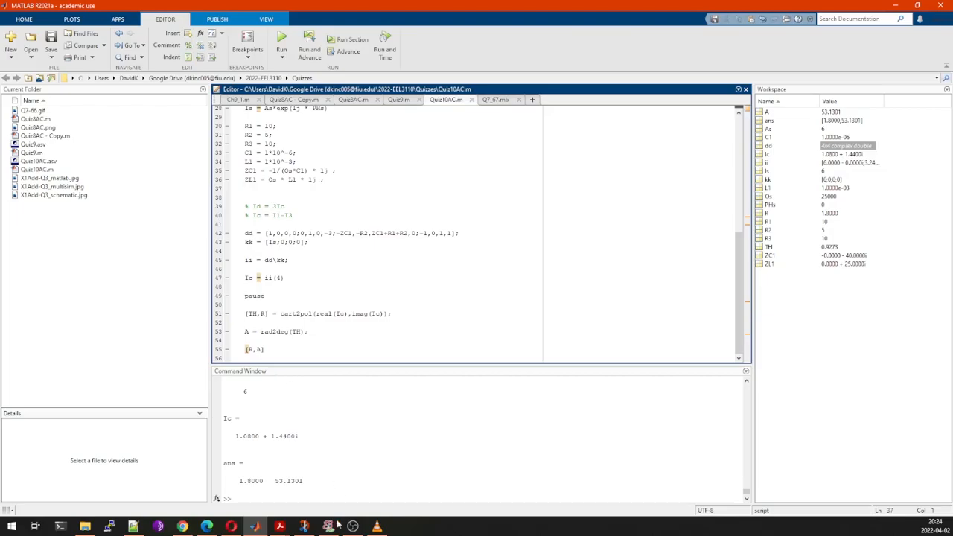
click(328, 527)
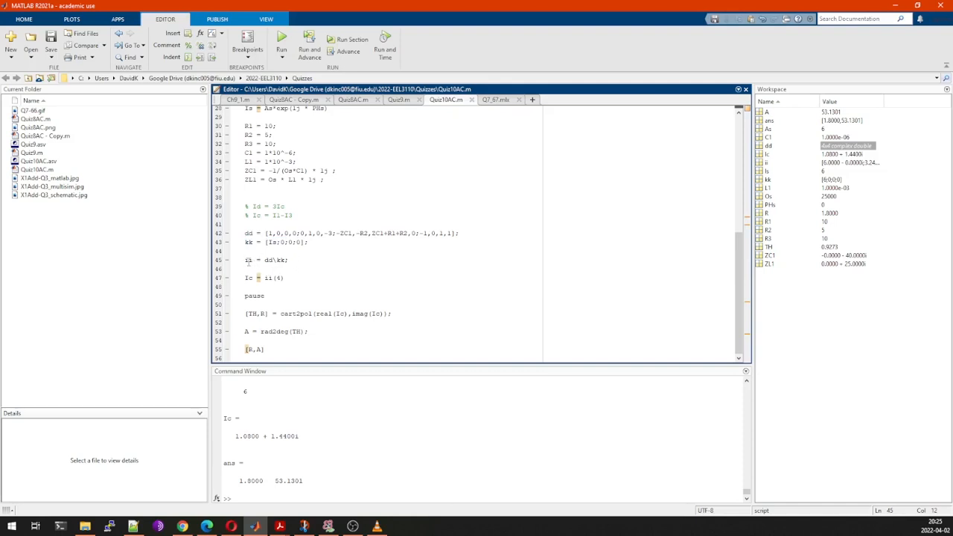
double_click(249, 259)
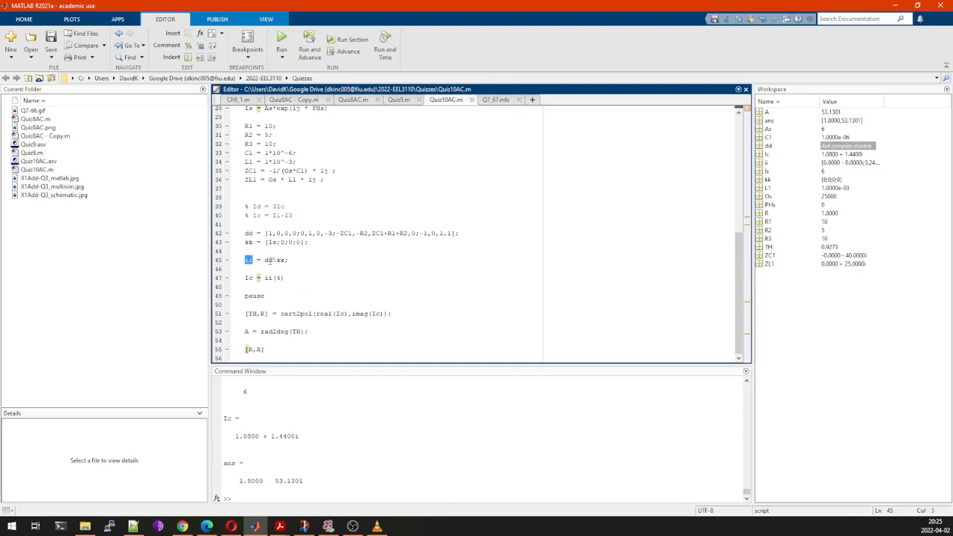
double_click(274, 259)
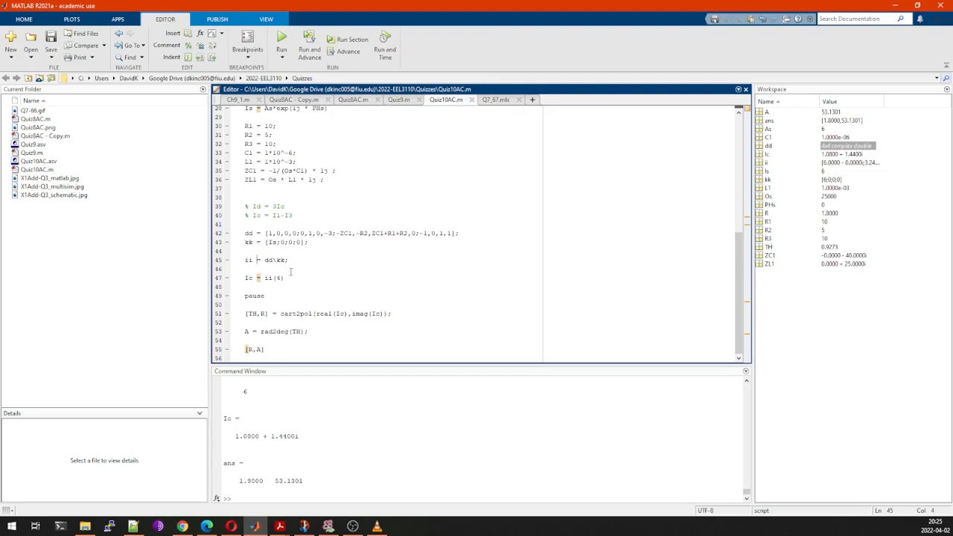
double_click(248, 278)
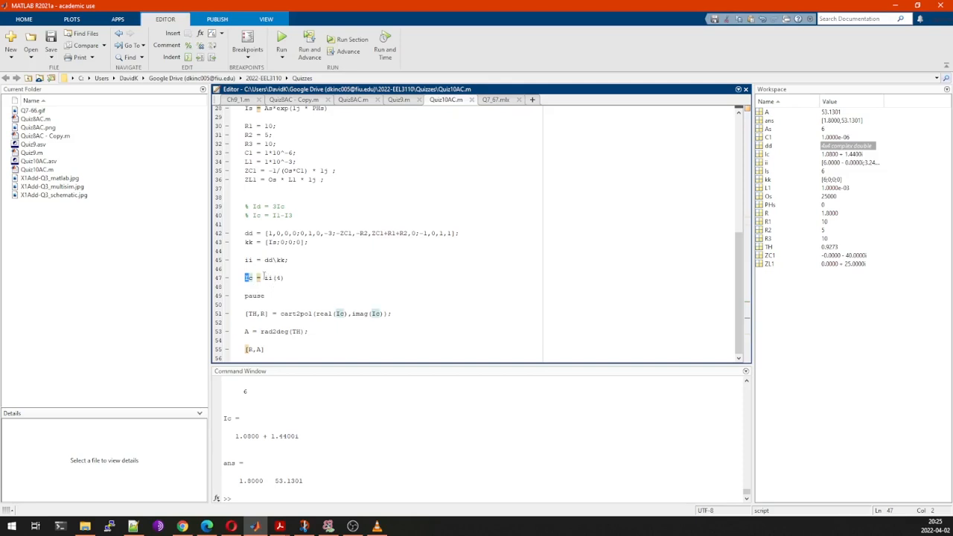
double_click(273, 278)
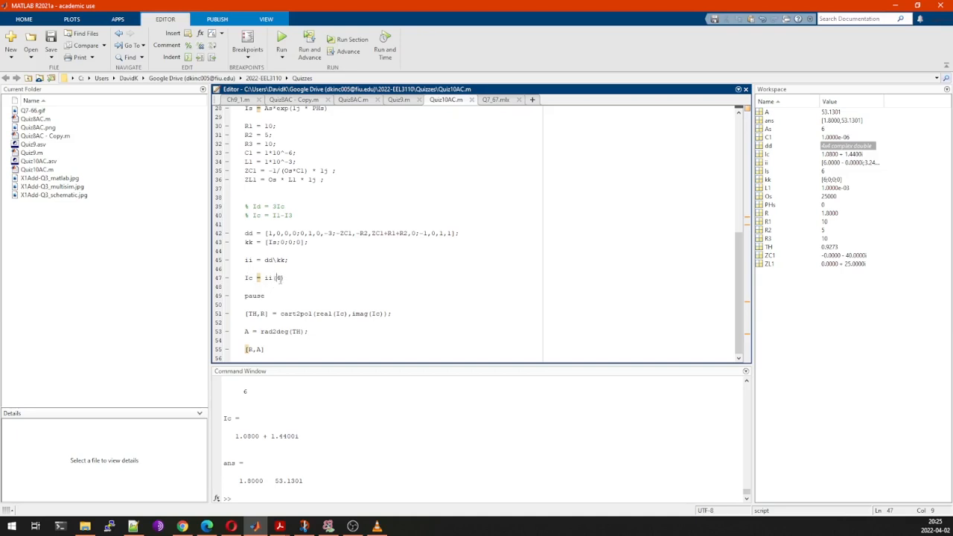
- Run the script and highlight Ic's fourth entry, cart2pol, and its real and imaginary arguments
double_click(271, 278)
text(4)
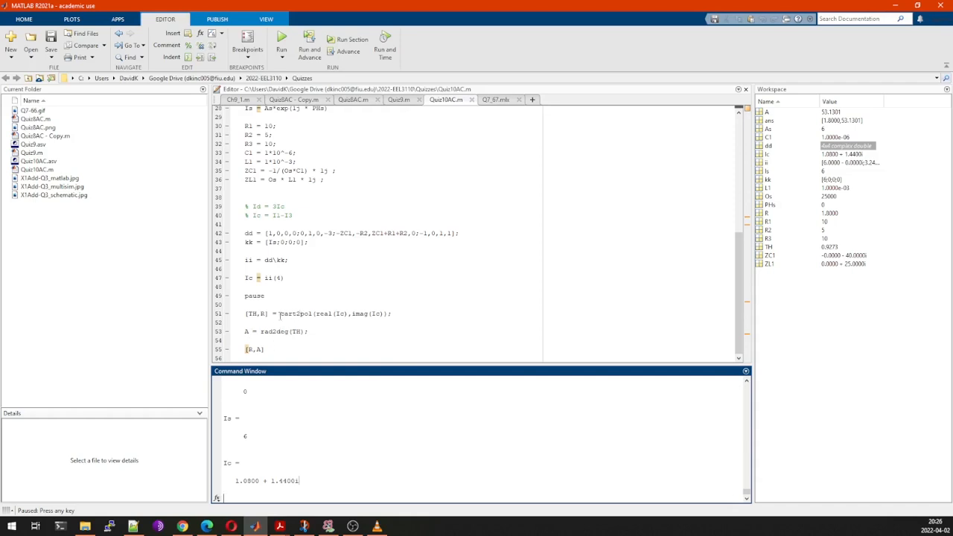
double_click(297, 313)
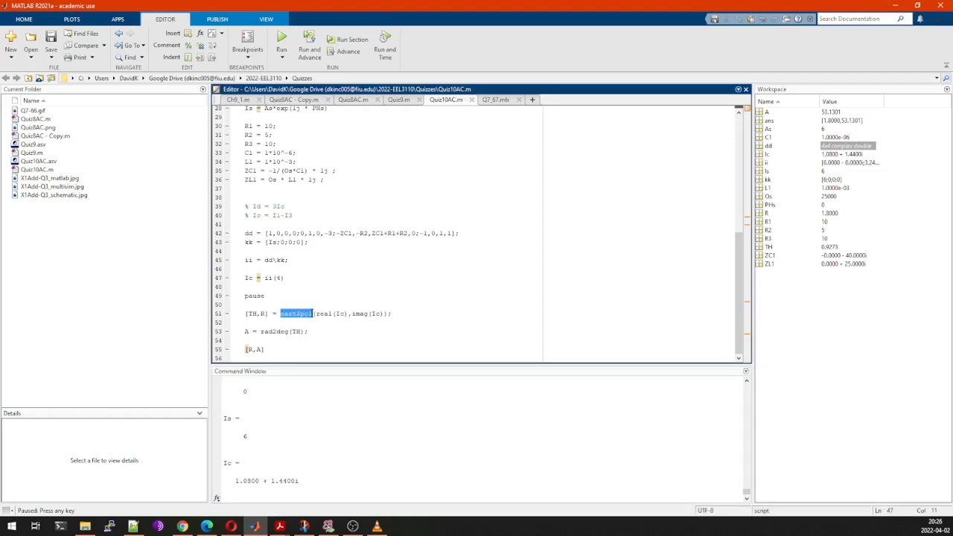
click(352, 331)
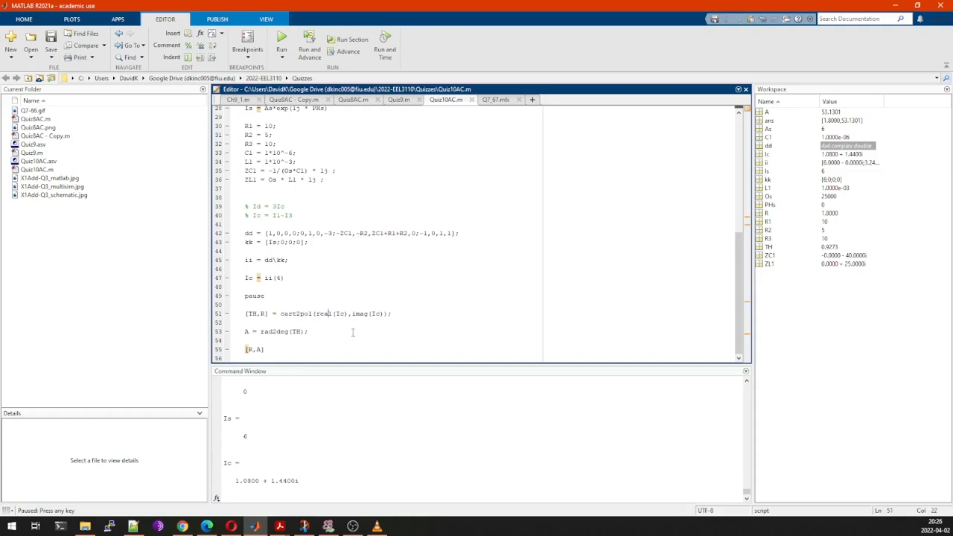
double_click(327, 313)
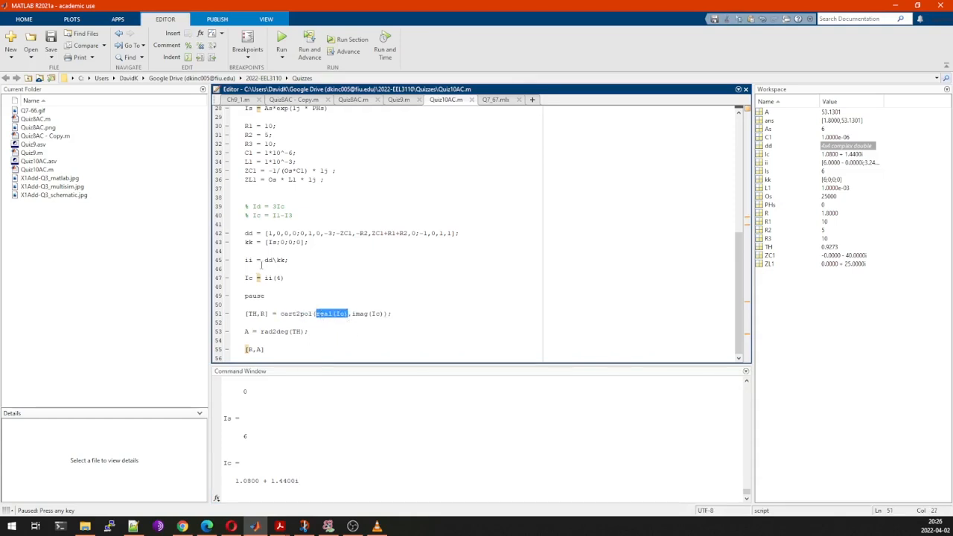
double_click(366, 313)
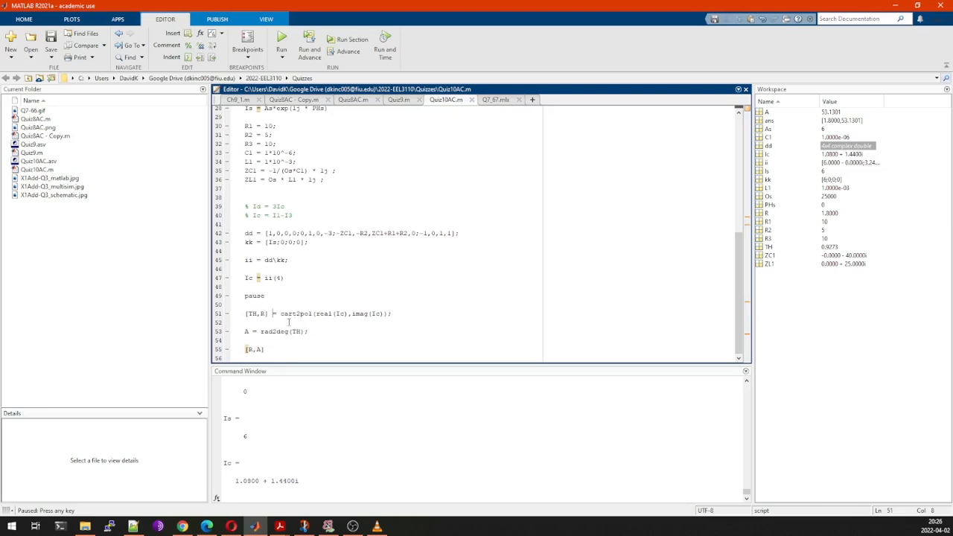
mouse_move(289, 313)
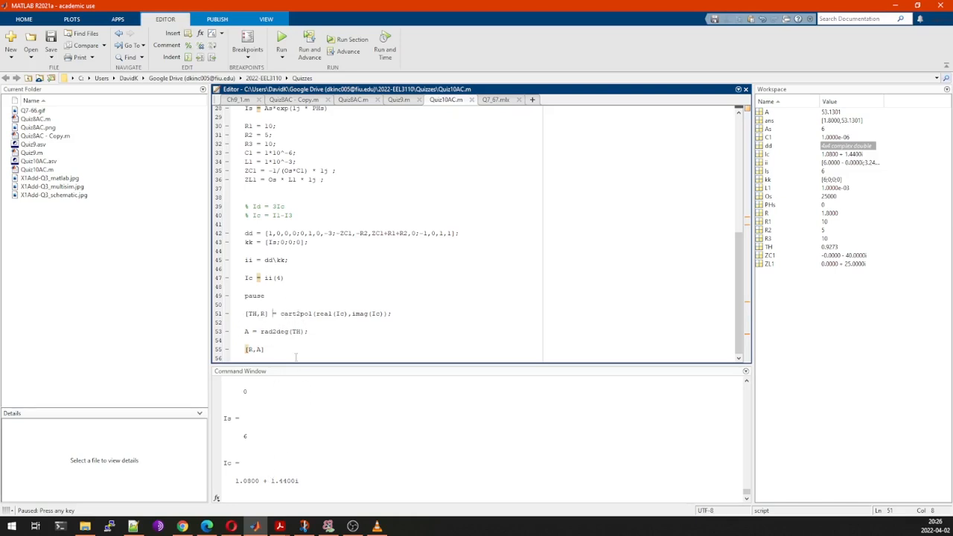
- Highlight the TH and R outputs, the degrees angle A, and the final [M,A] display
double_click(289, 313)
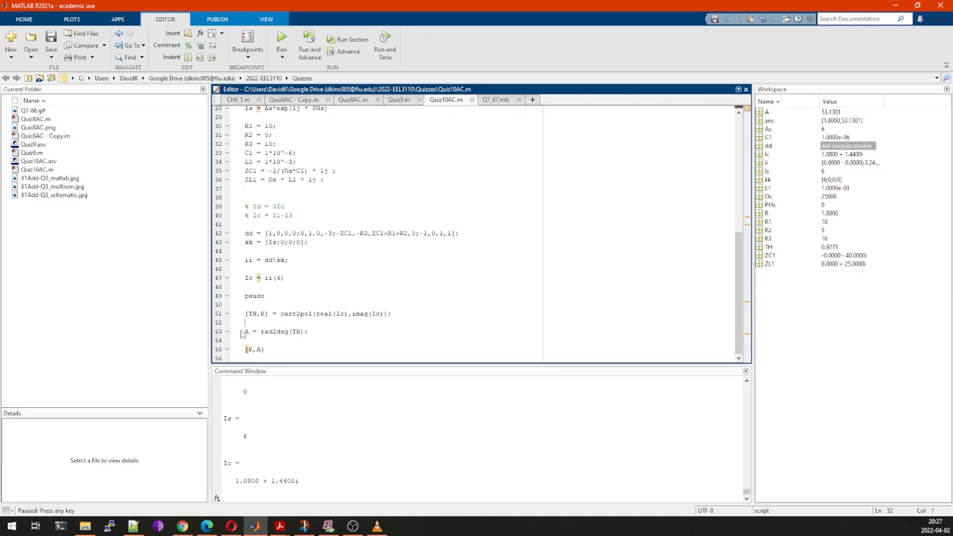
double_click(247, 331)
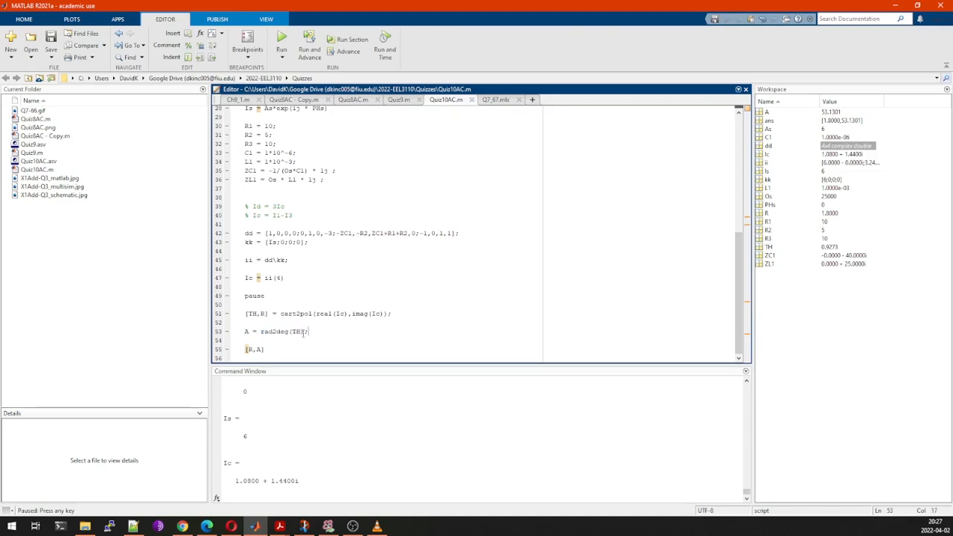
double_click(253, 349)
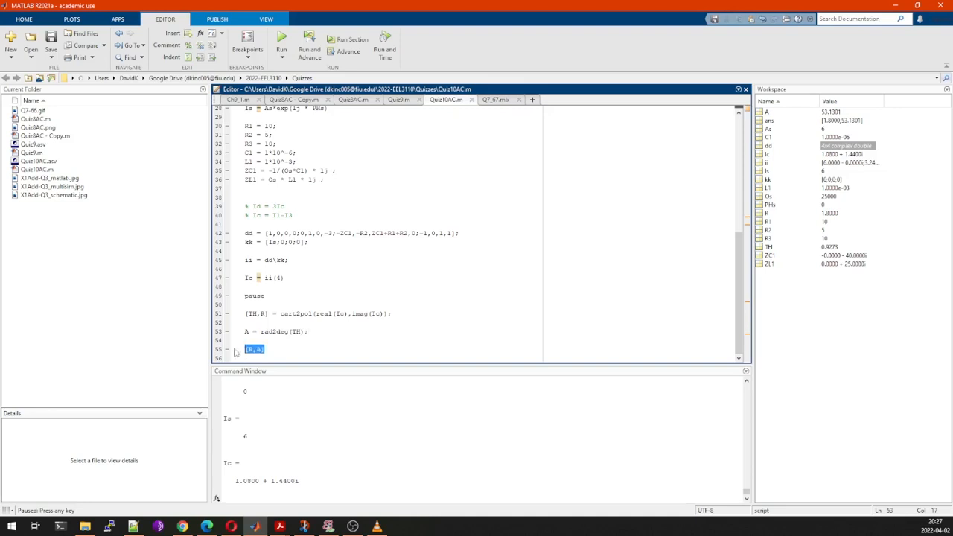
mouse_move(253, 349)
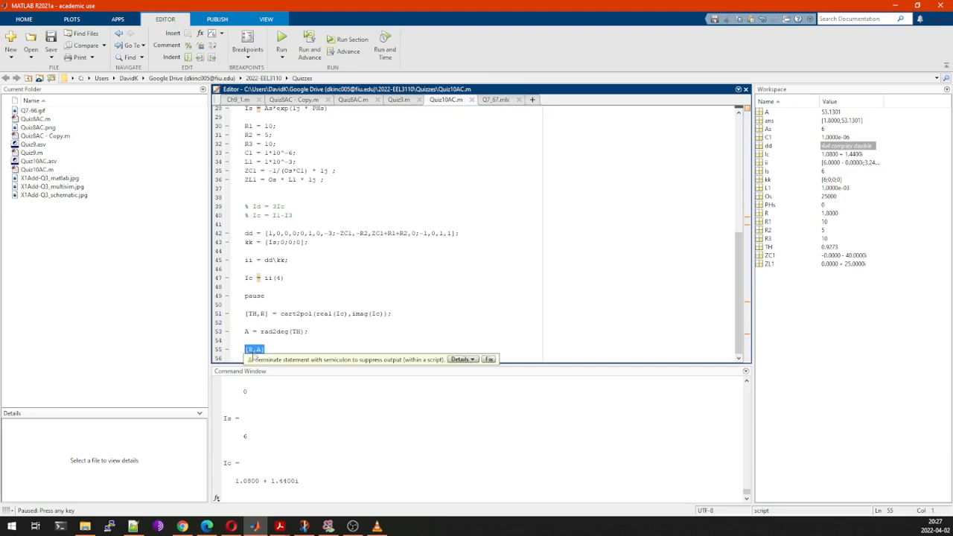